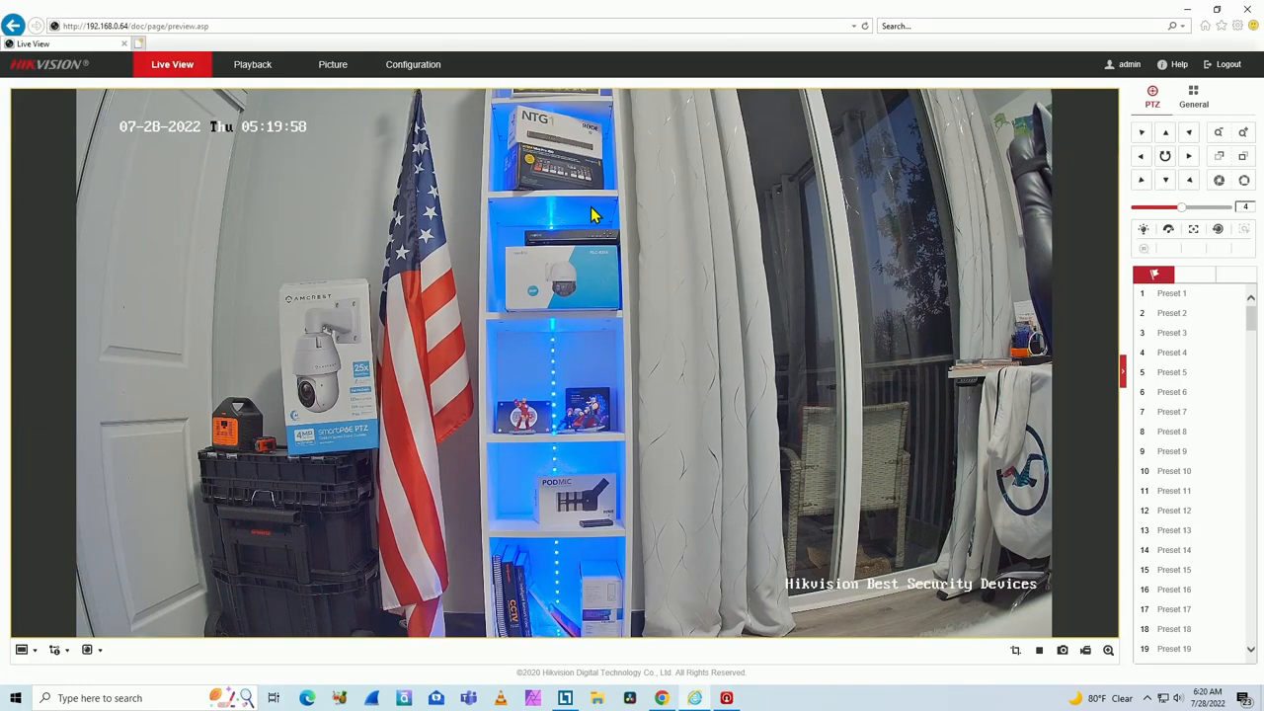
{"action": "mouse_move", "coordinate": [502, 255]}
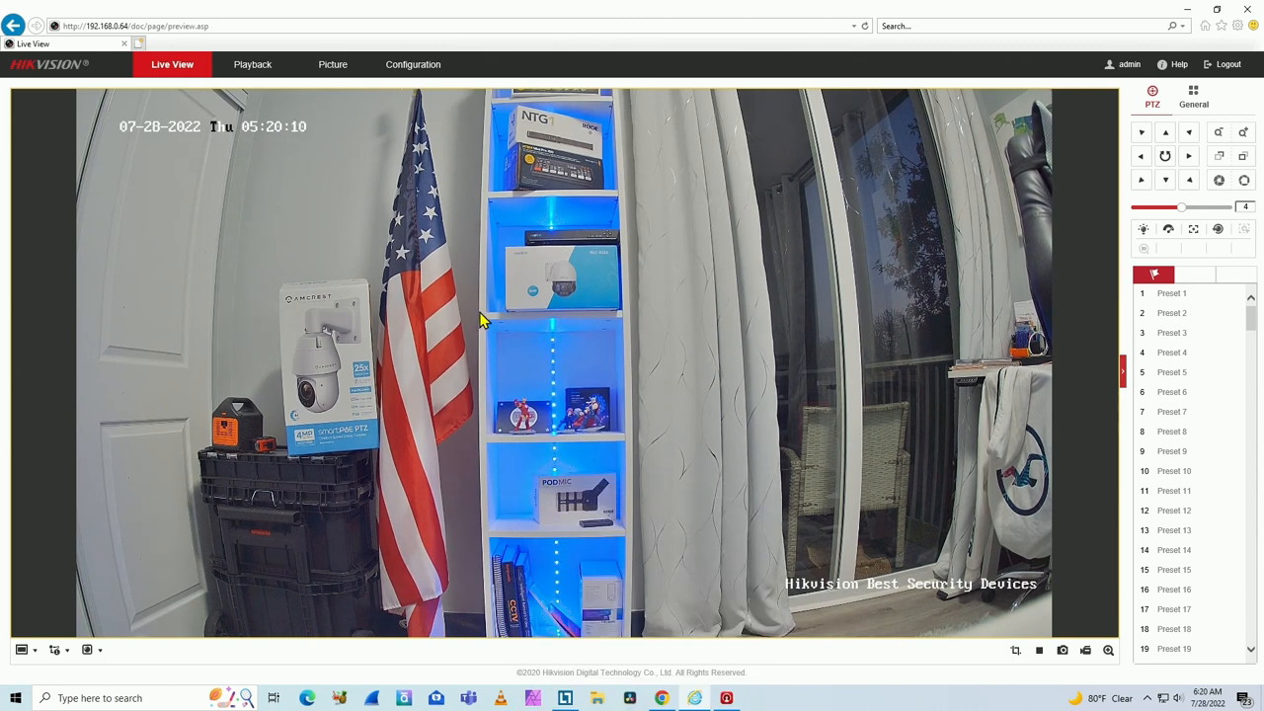
{"action": "mouse_move", "coordinate": [252, 161]}
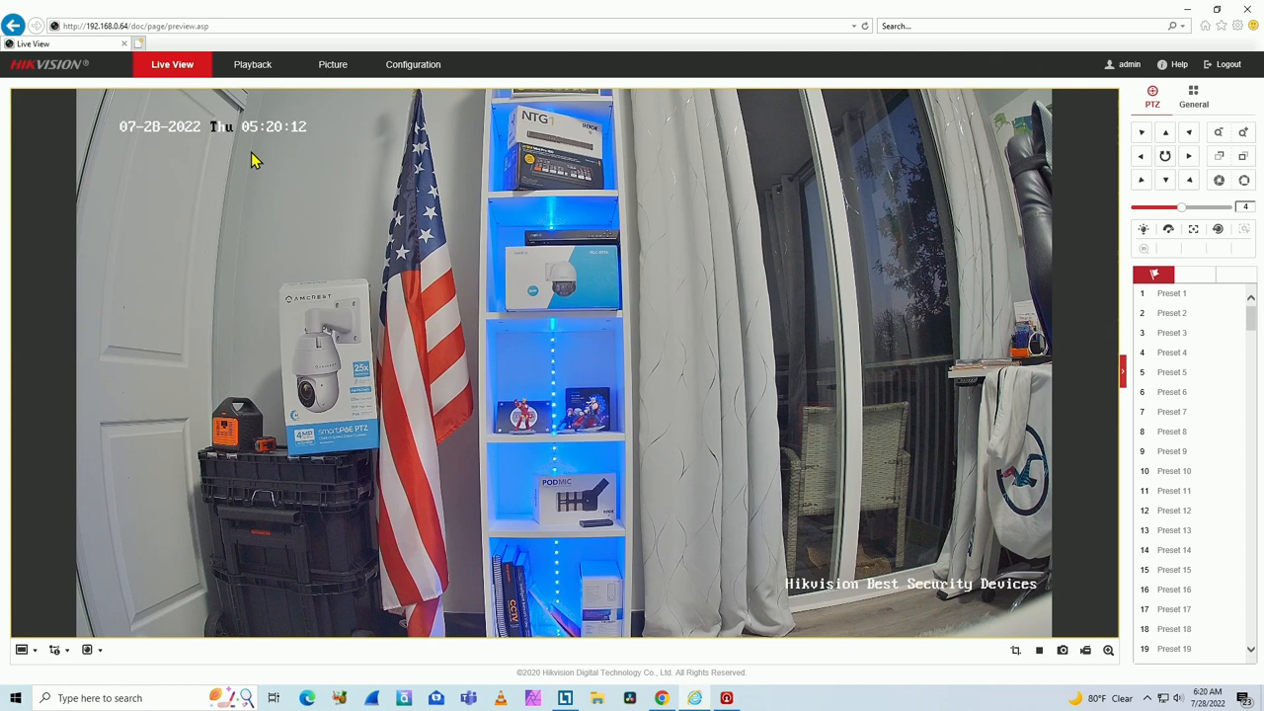
{"action": "mouse_move", "coordinate": [282, 150]}
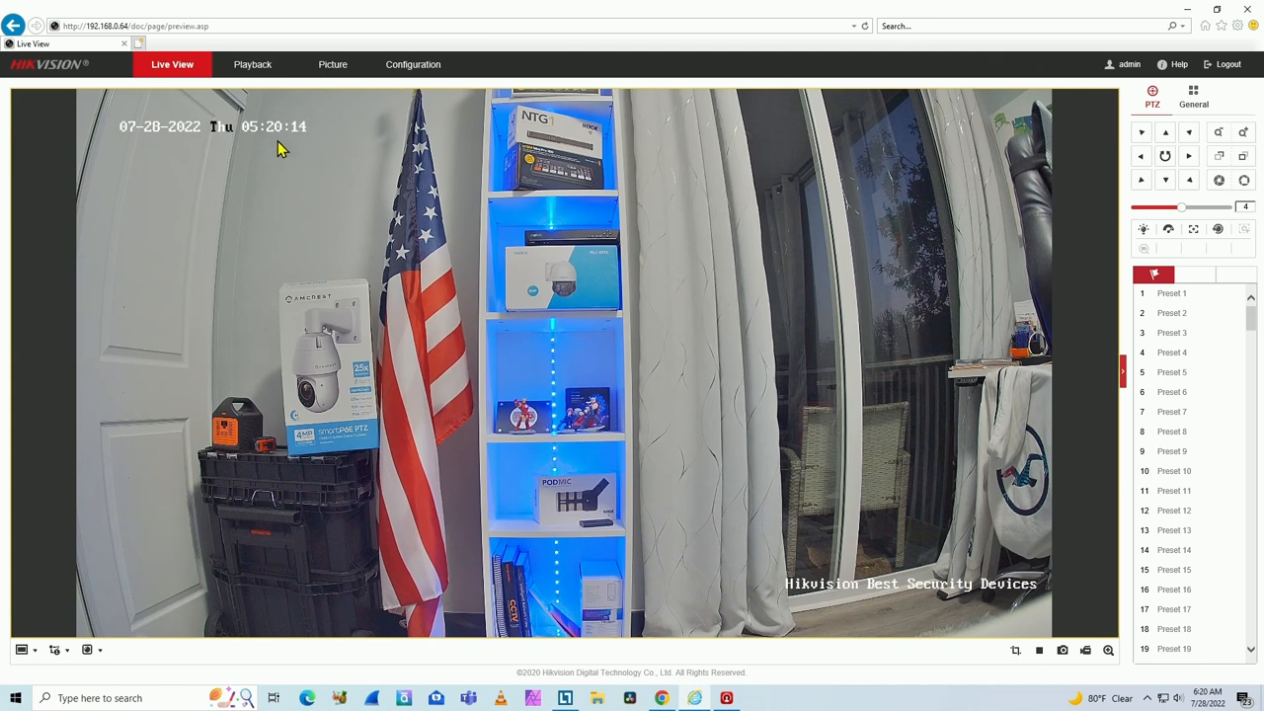
{"action": "mouse_move", "coordinate": [192, 68]}
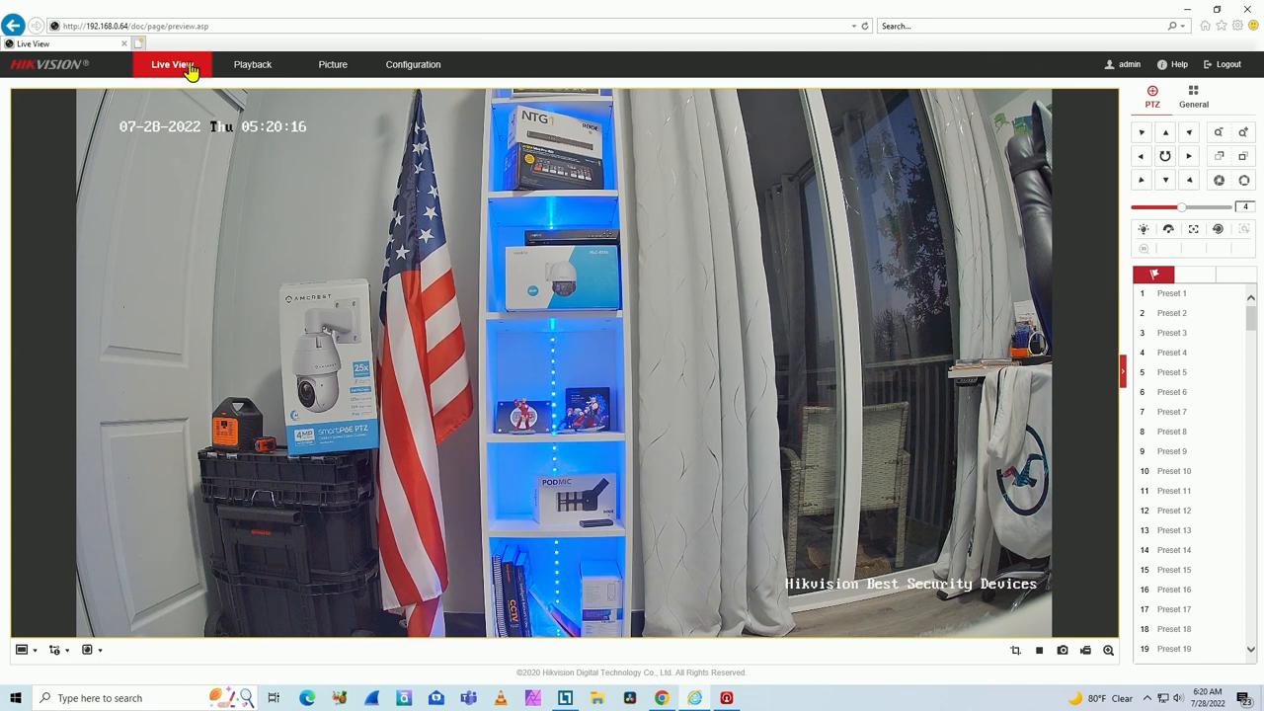
Step: Search 'time flo' in a new tab and pick the Miami current-time suggestion
{"action": "left_click", "coordinate": [270, 43]}
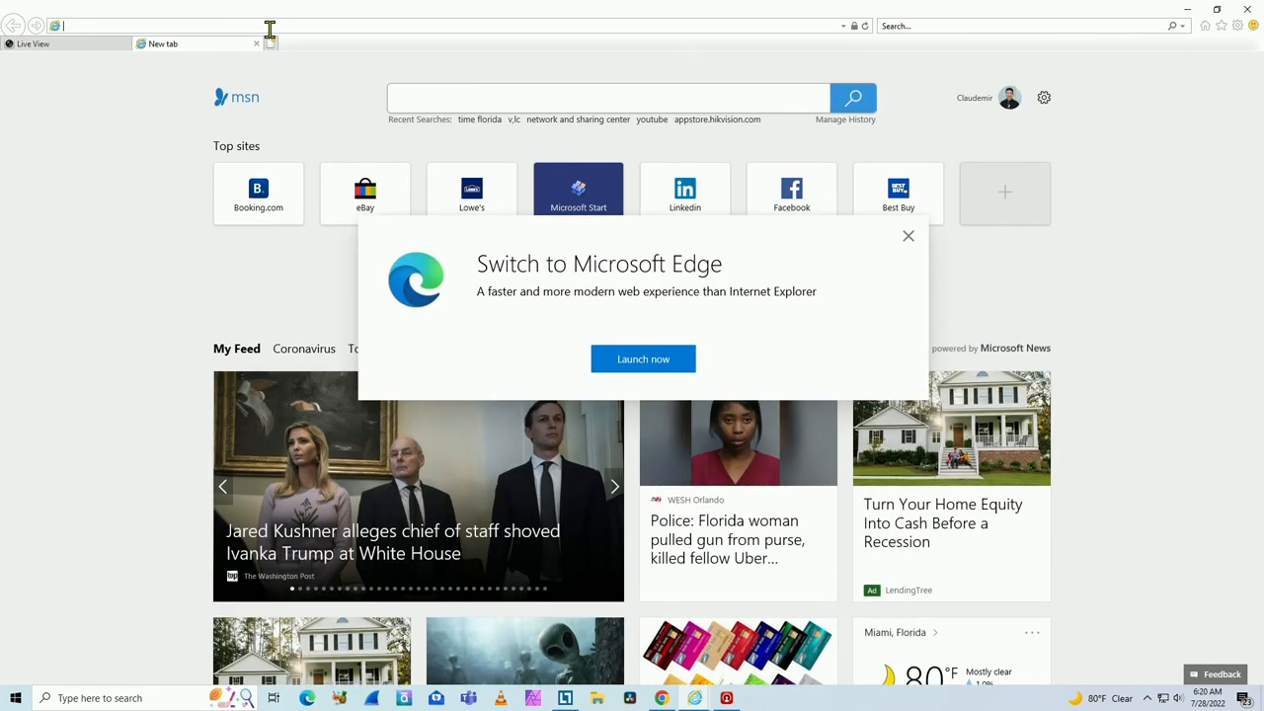
{"action": "type", "text": "time flo"}
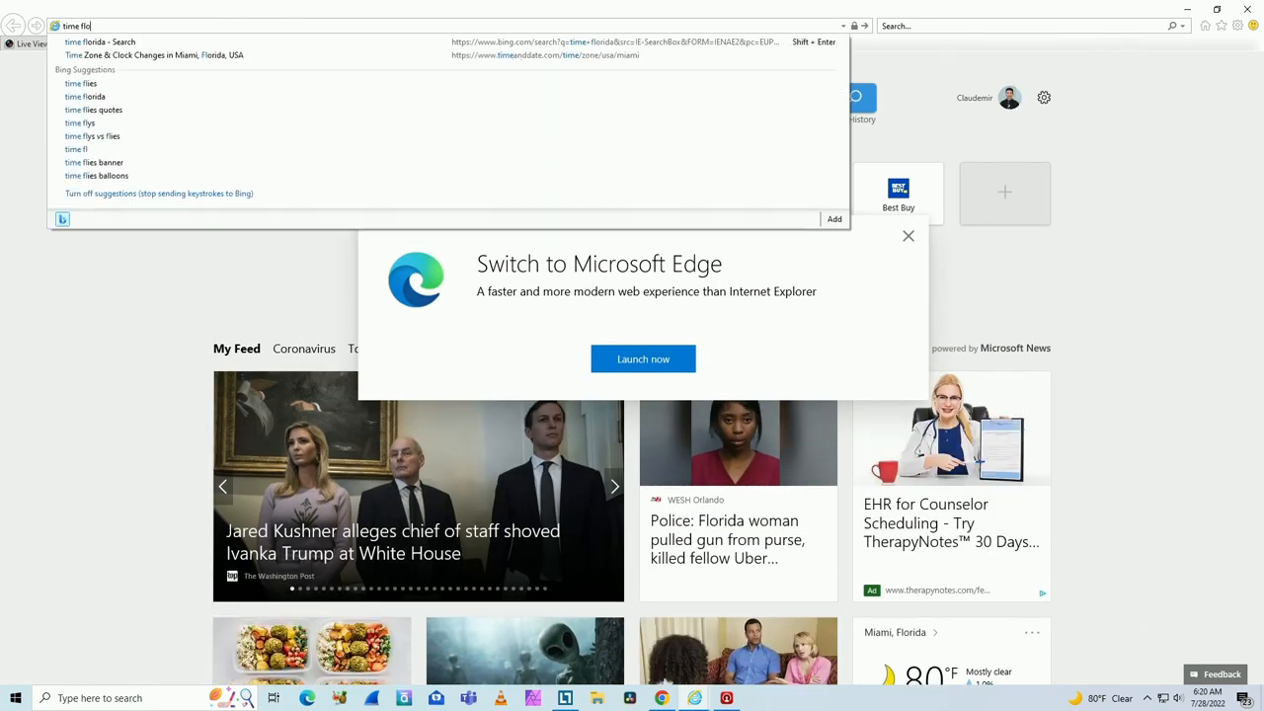
{"action": "left_click", "coordinate": [99, 39]}
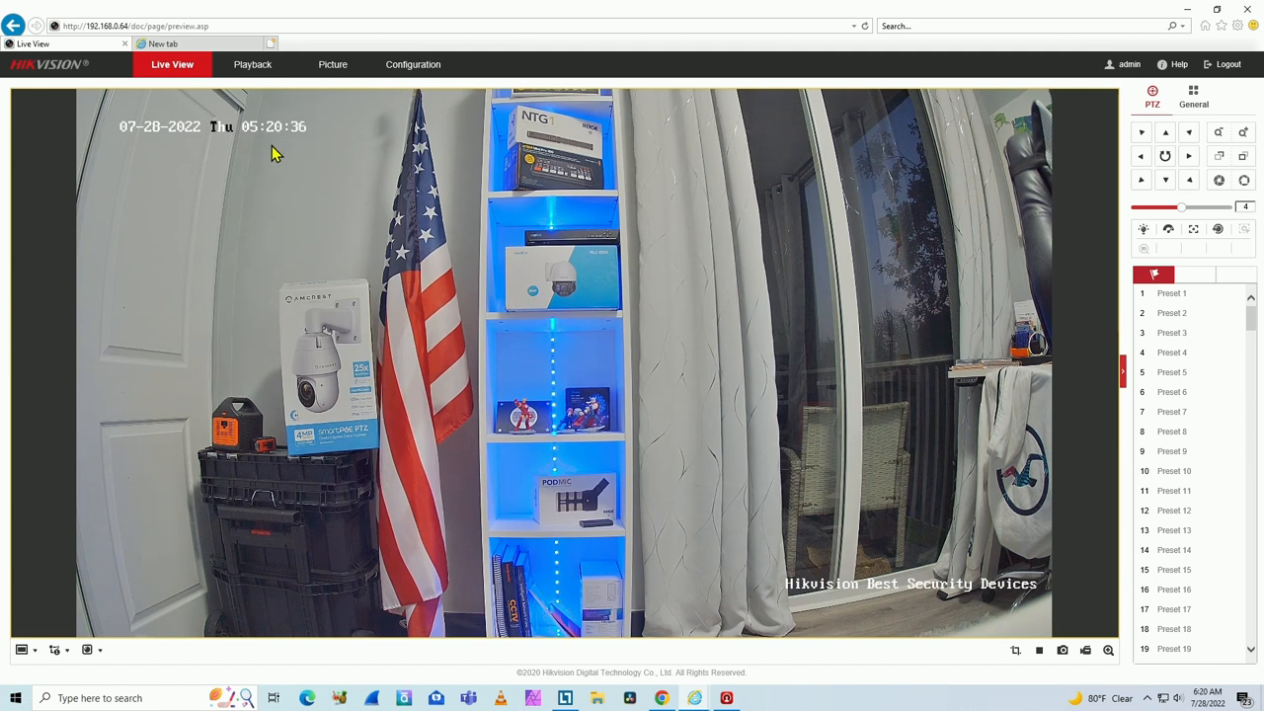
{"action": "mouse_move", "coordinate": [333, 139]}
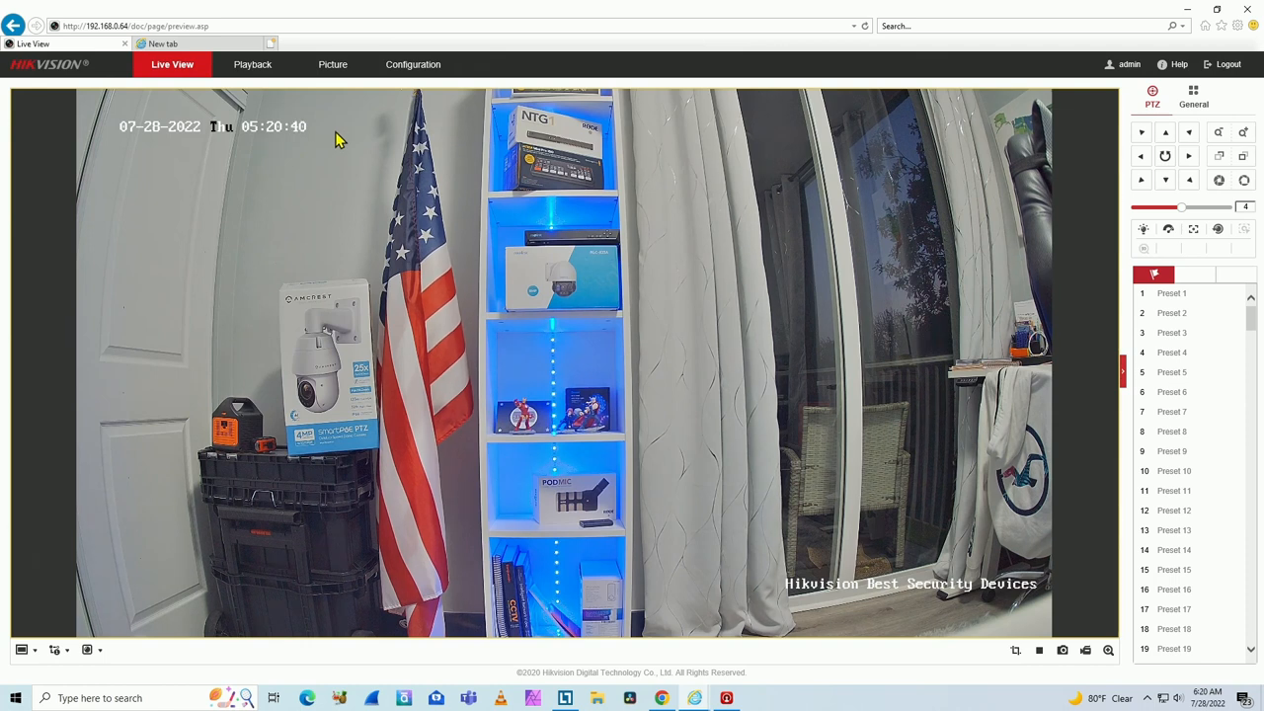
{"action": "mouse_move", "coordinate": [402, 66]}
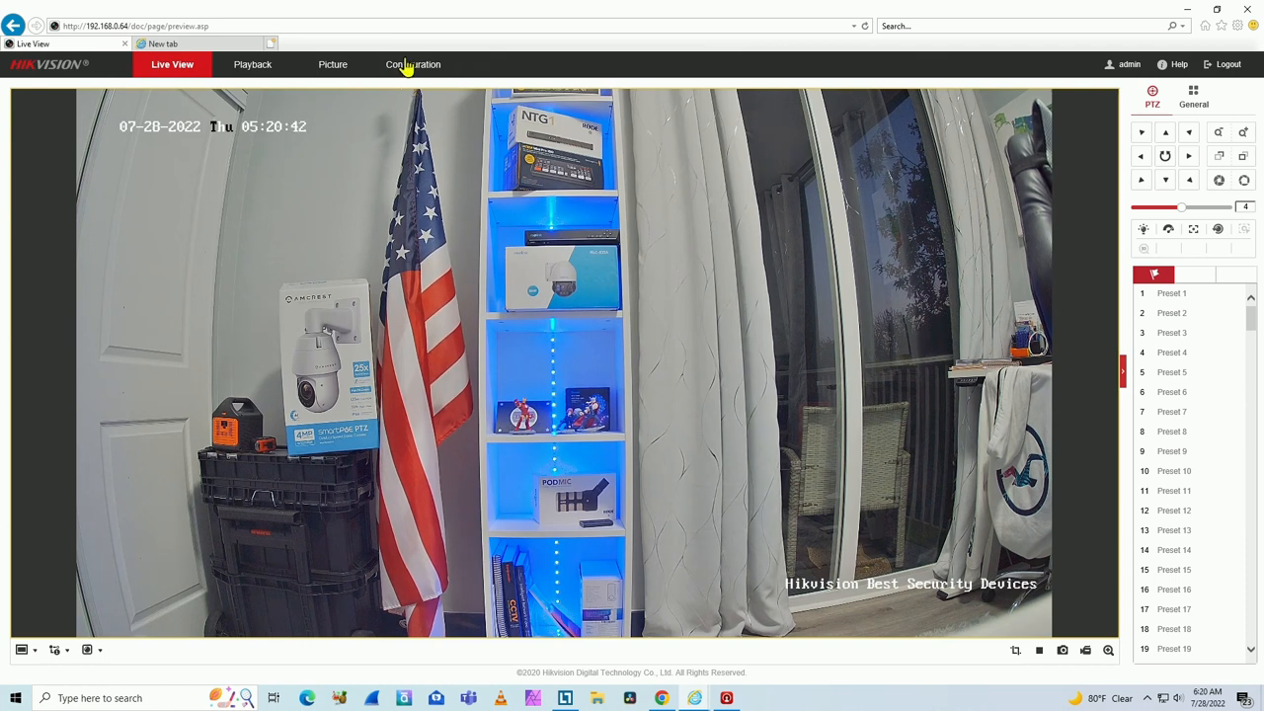
Step: Open Configuration to view Time Settings showing 05:20 under manual time sync
{"action": "left_click", "coordinate": [410, 64]}
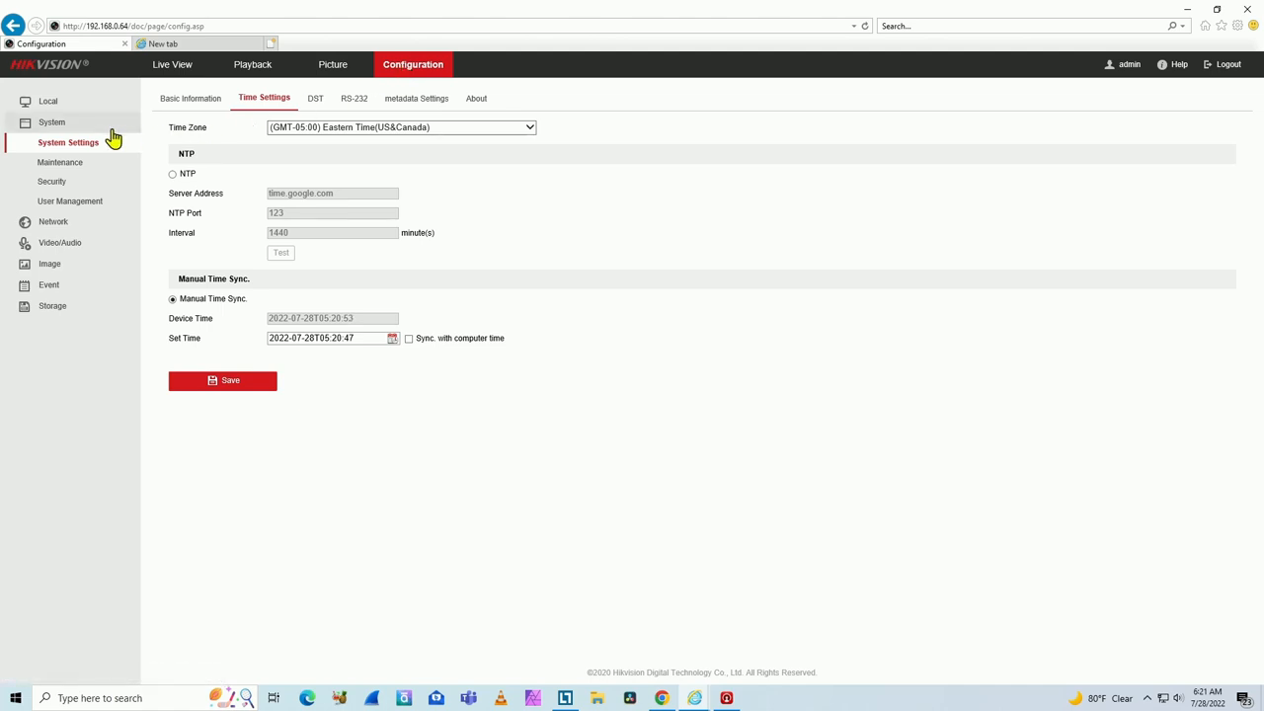
{"action": "mouse_move", "coordinate": [263, 98]}
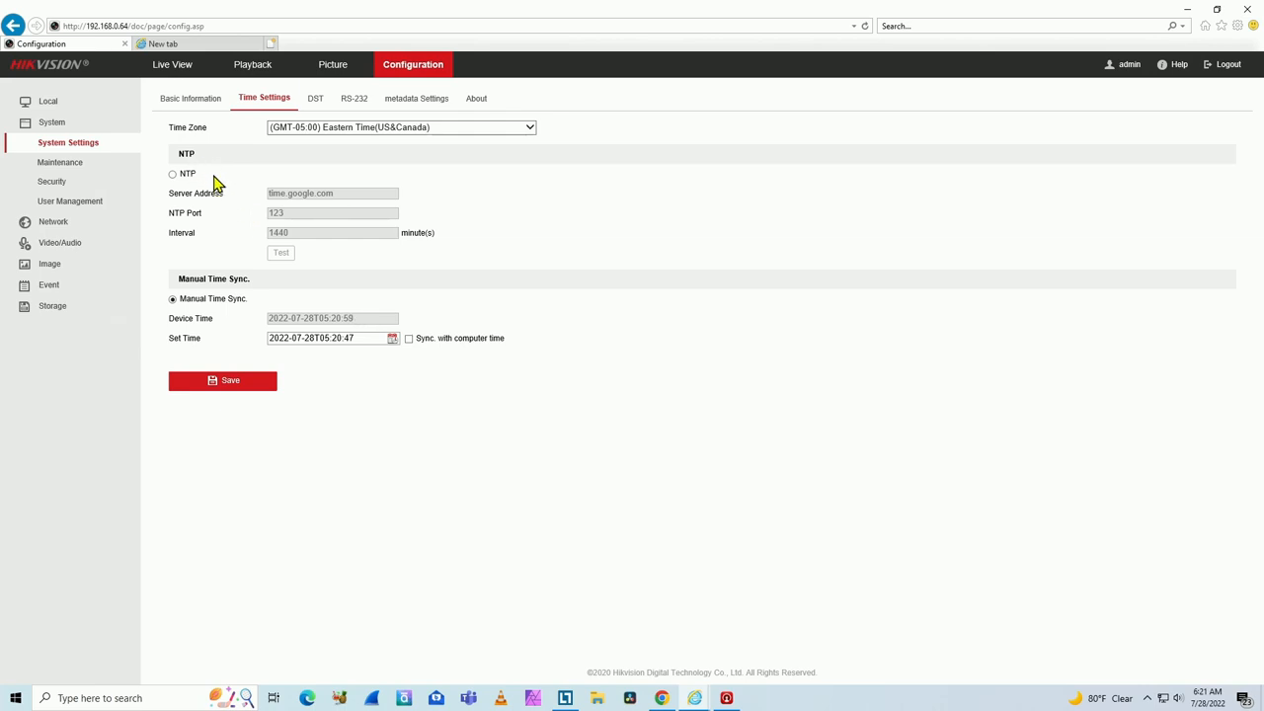
{"action": "mouse_move", "coordinate": [202, 214]}
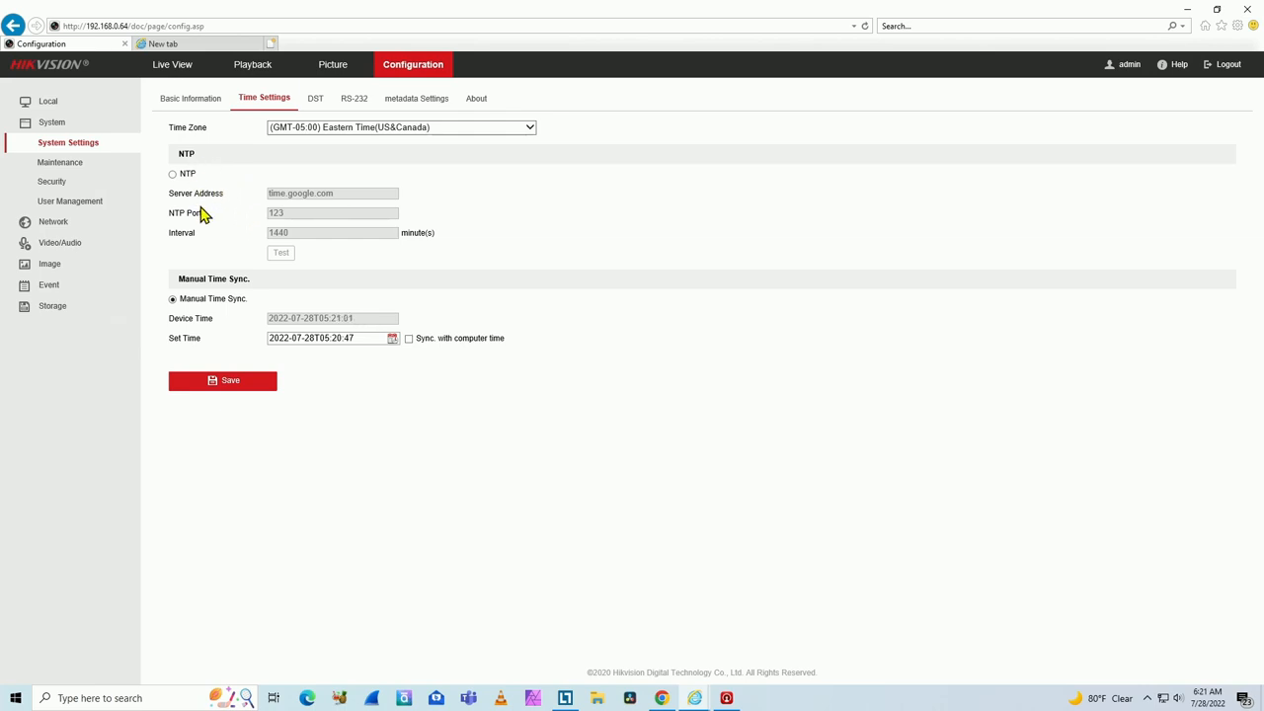
{"action": "mouse_move", "coordinate": [237, 210]}
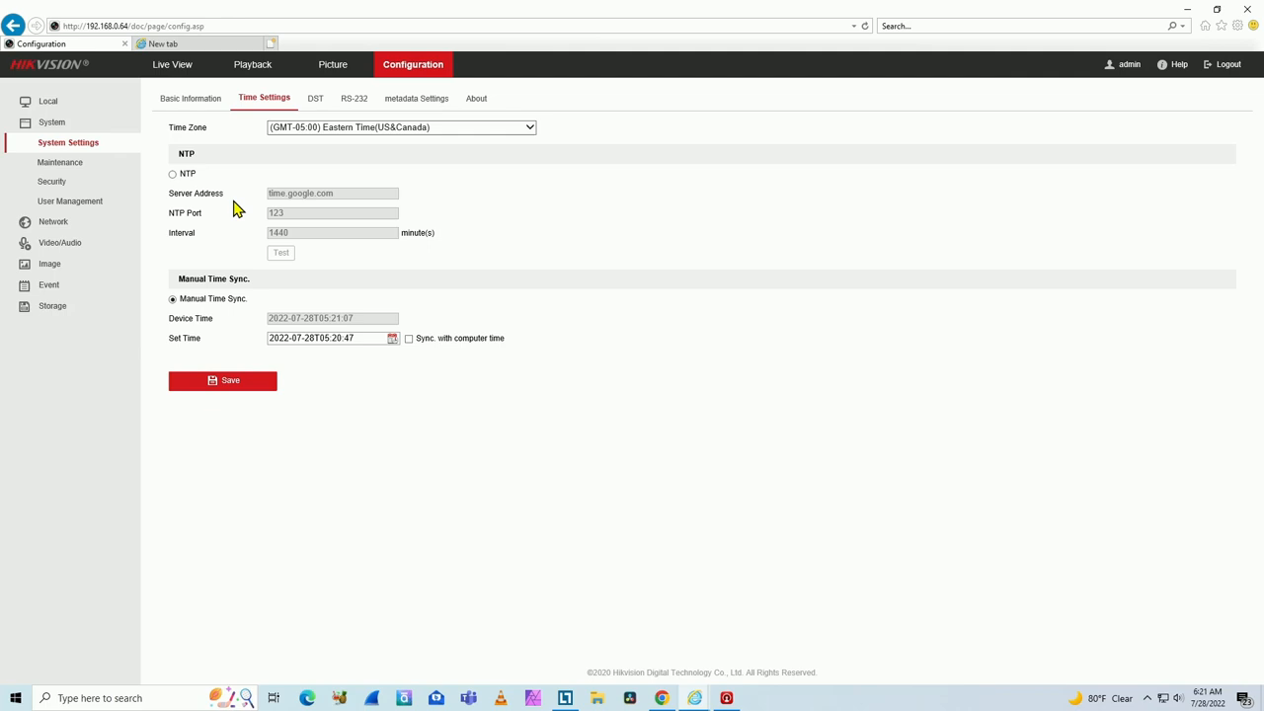
{"action": "mouse_move", "coordinate": [284, 208]}
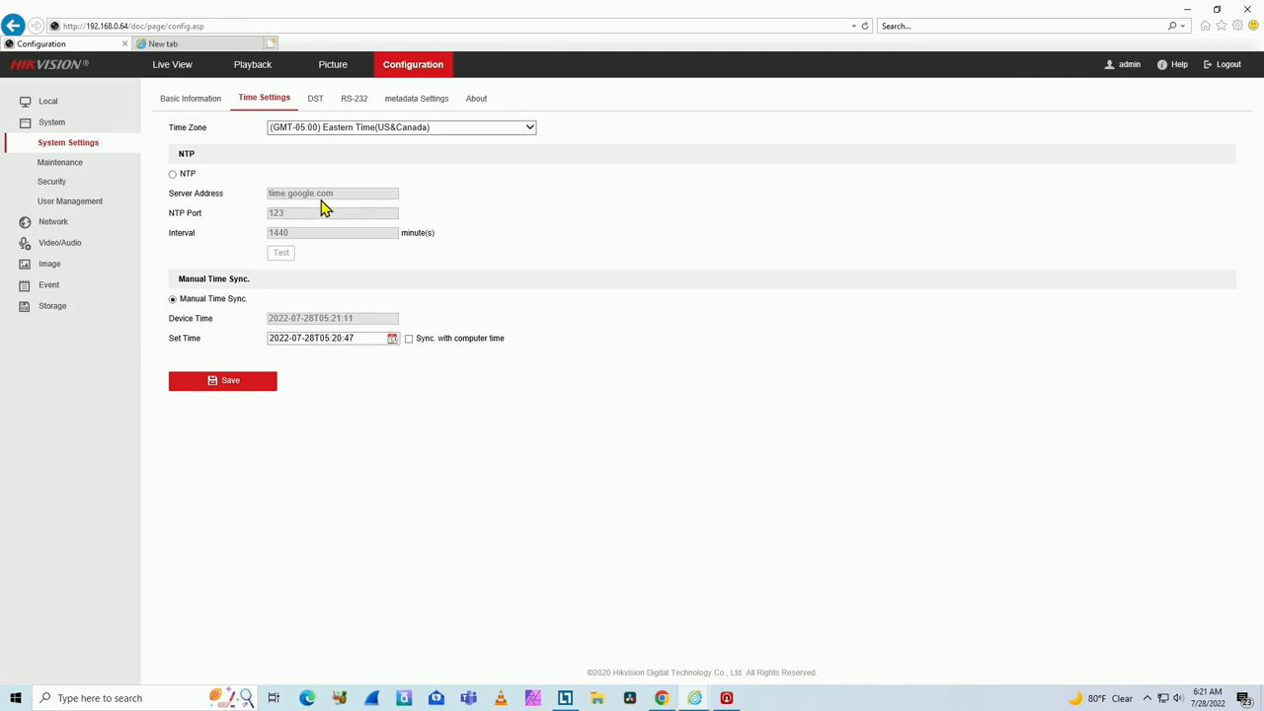
{"action": "mouse_move", "coordinate": [344, 203]}
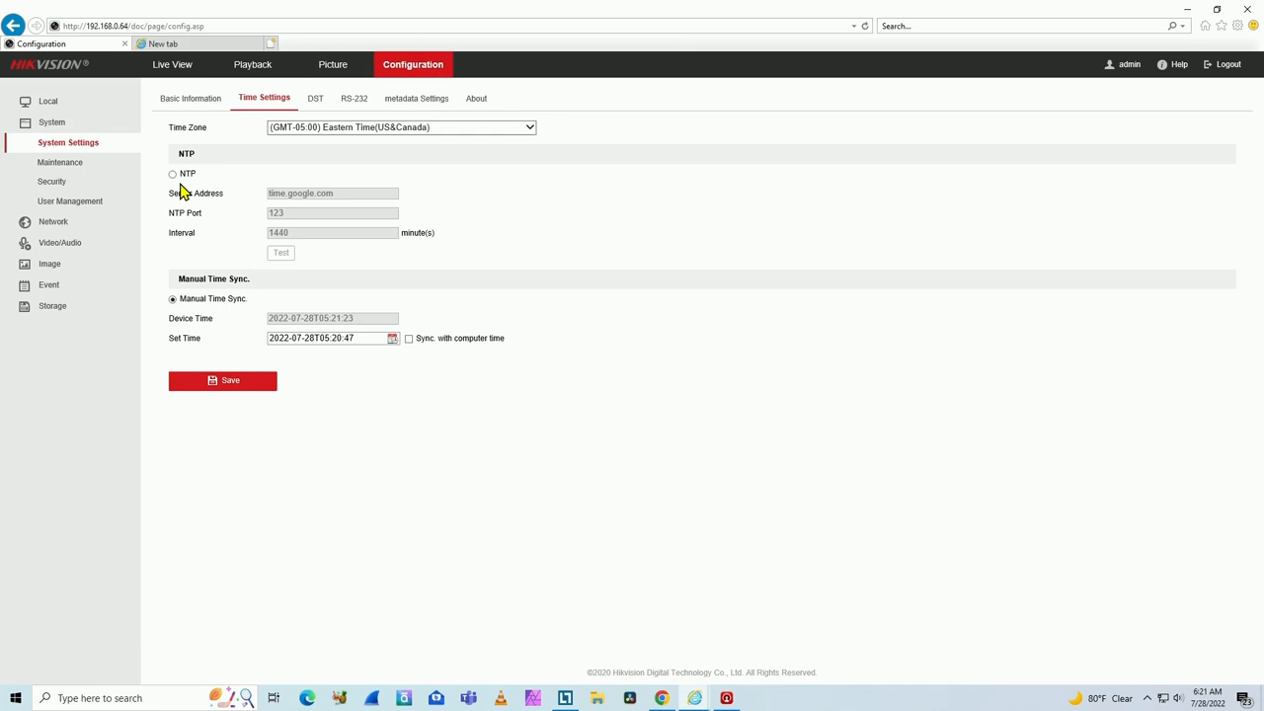
Step: Enable NTP sync with time.google.com, pass the connection test, save, and return to live view
{"action": "left_click", "coordinate": [173, 174]}
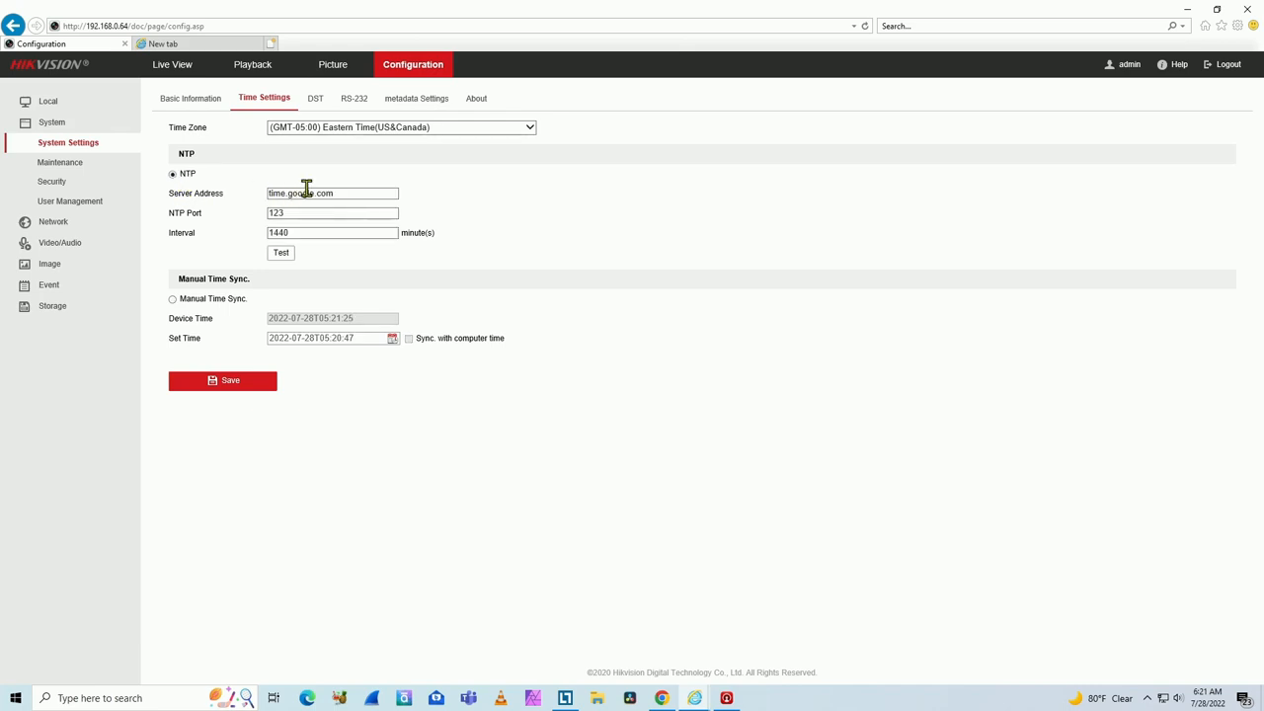
{"action": "mouse_move", "coordinate": [286, 213]}
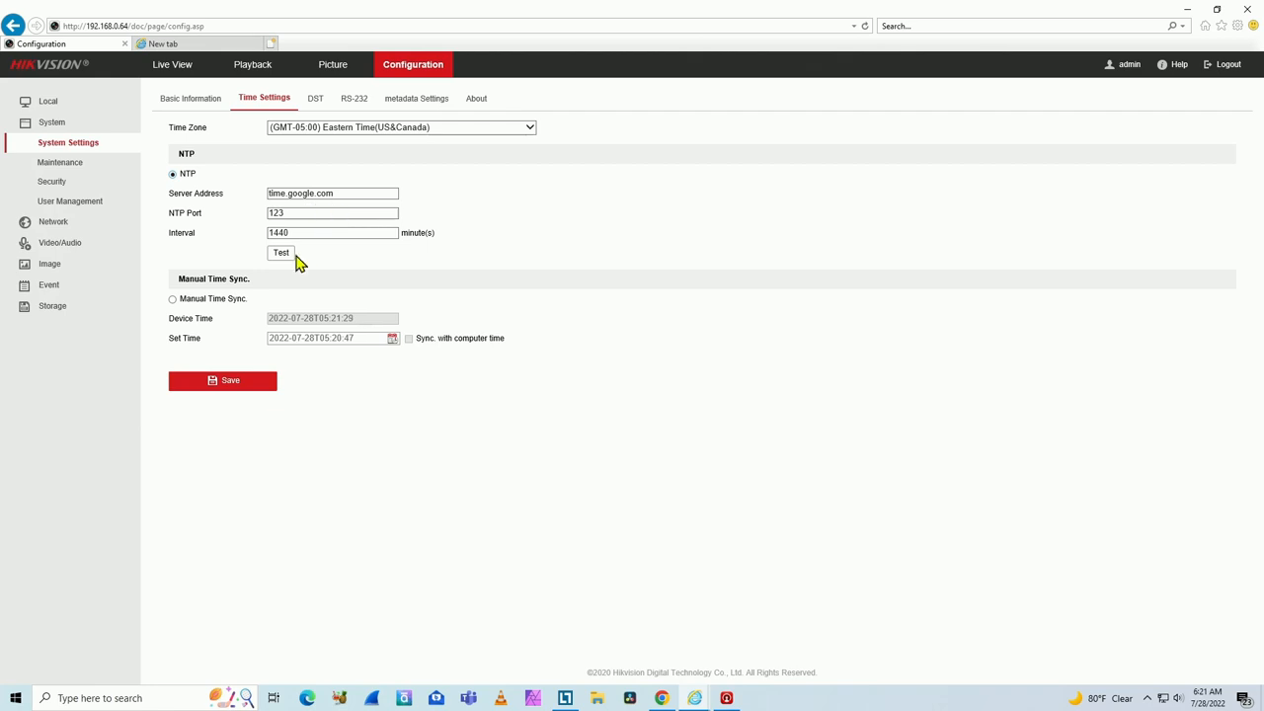
{"action": "left_click", "coordinate": [280, 253]}
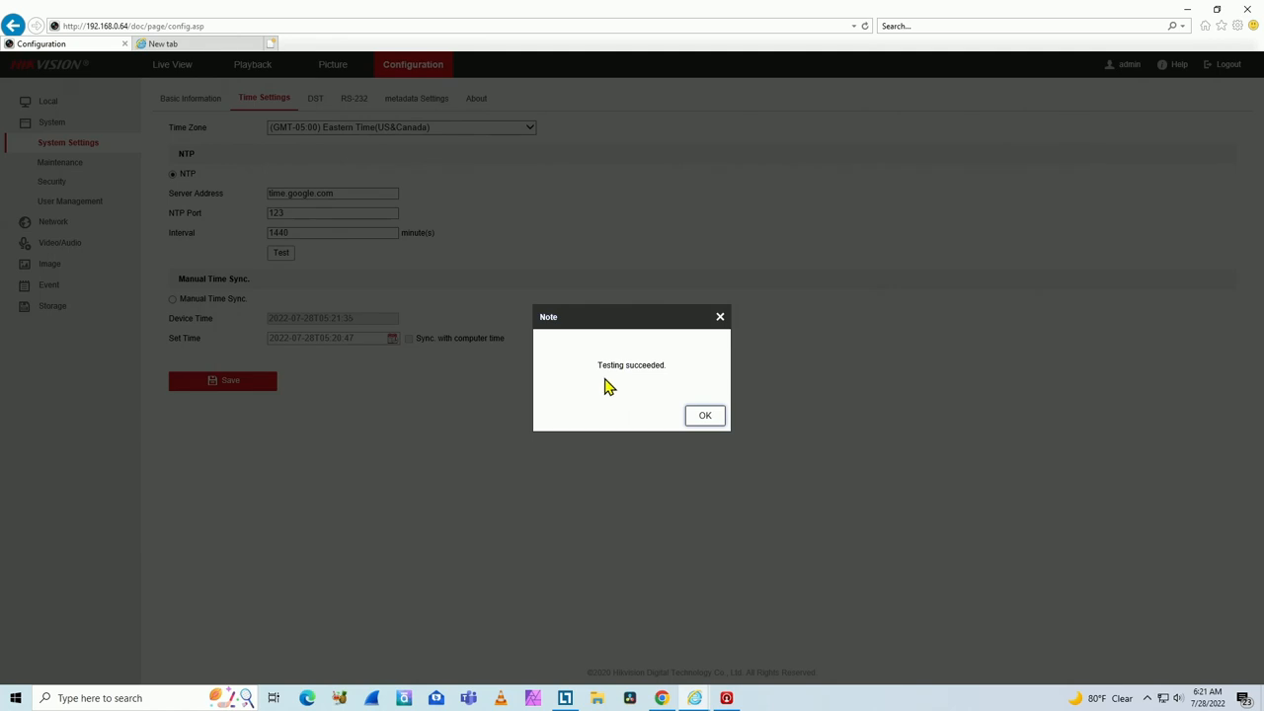
{"action": "left_click", "coordinate": [704, 414]}
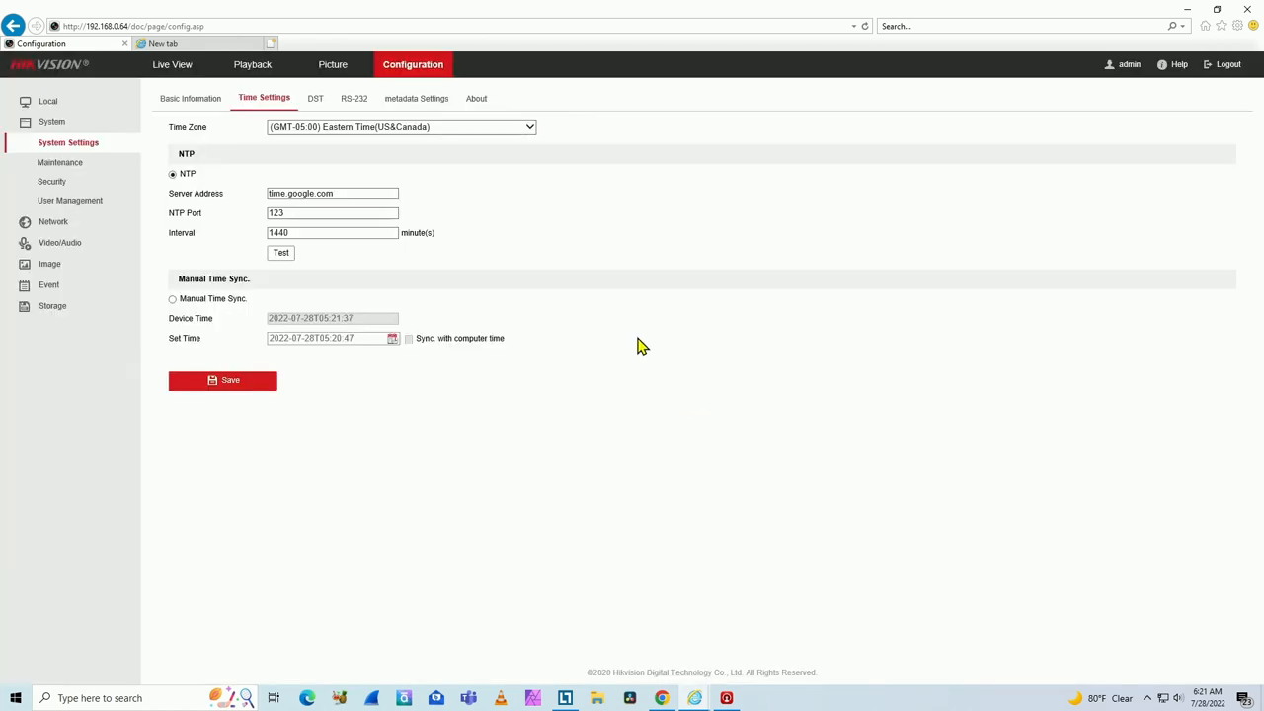
{"action": "left_click", "coordinate": [222, 380]}
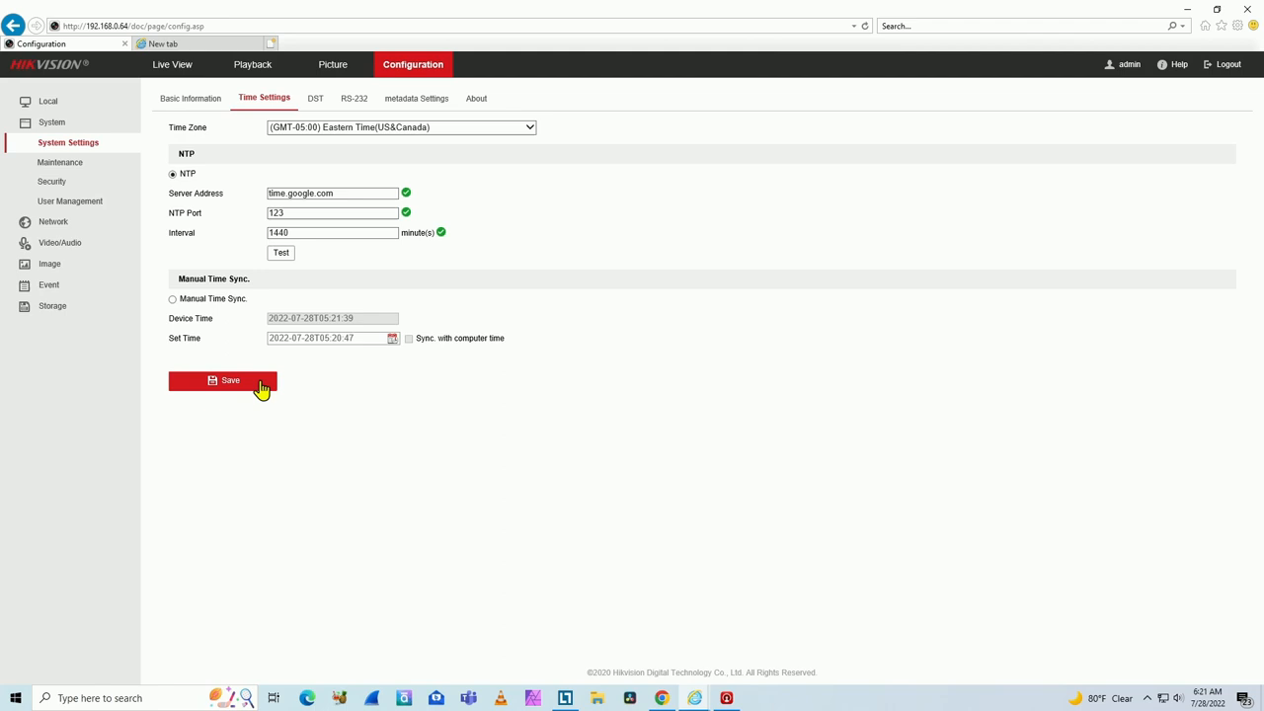
{"action": "left_click", "coordinate": [229, 380]}
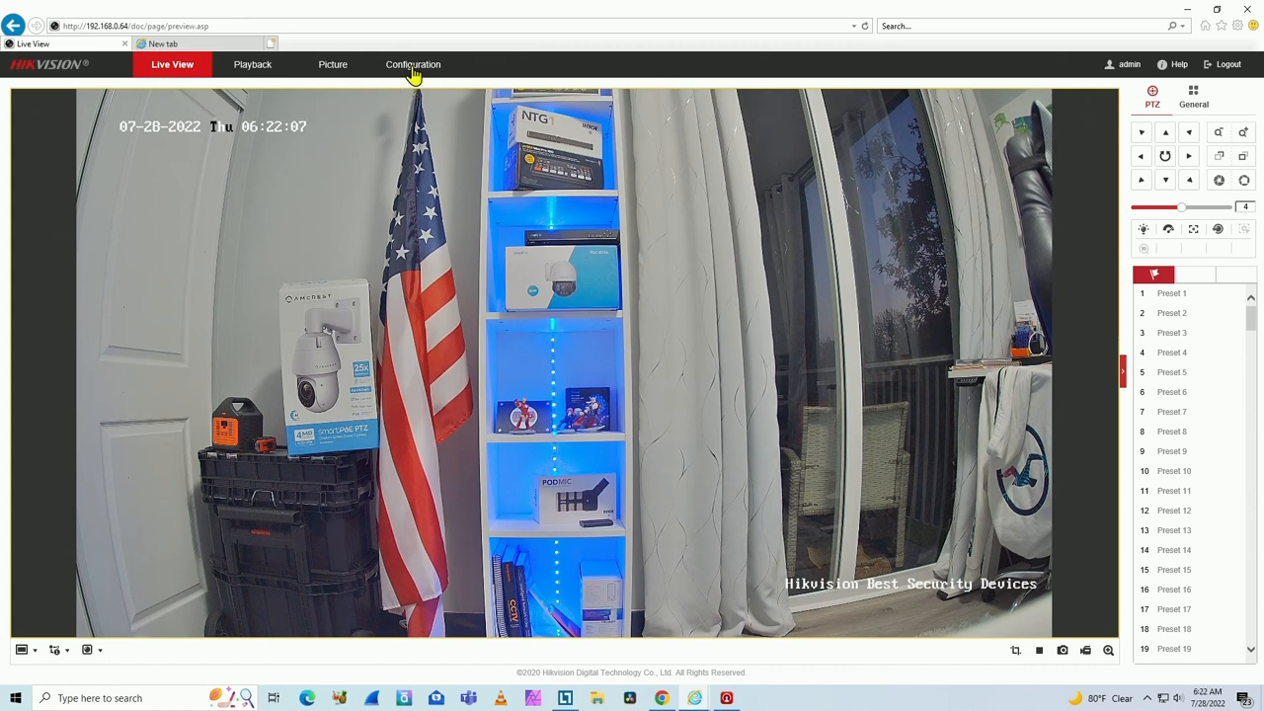
{"action": "left_click", "coordinate": [411, 64]}
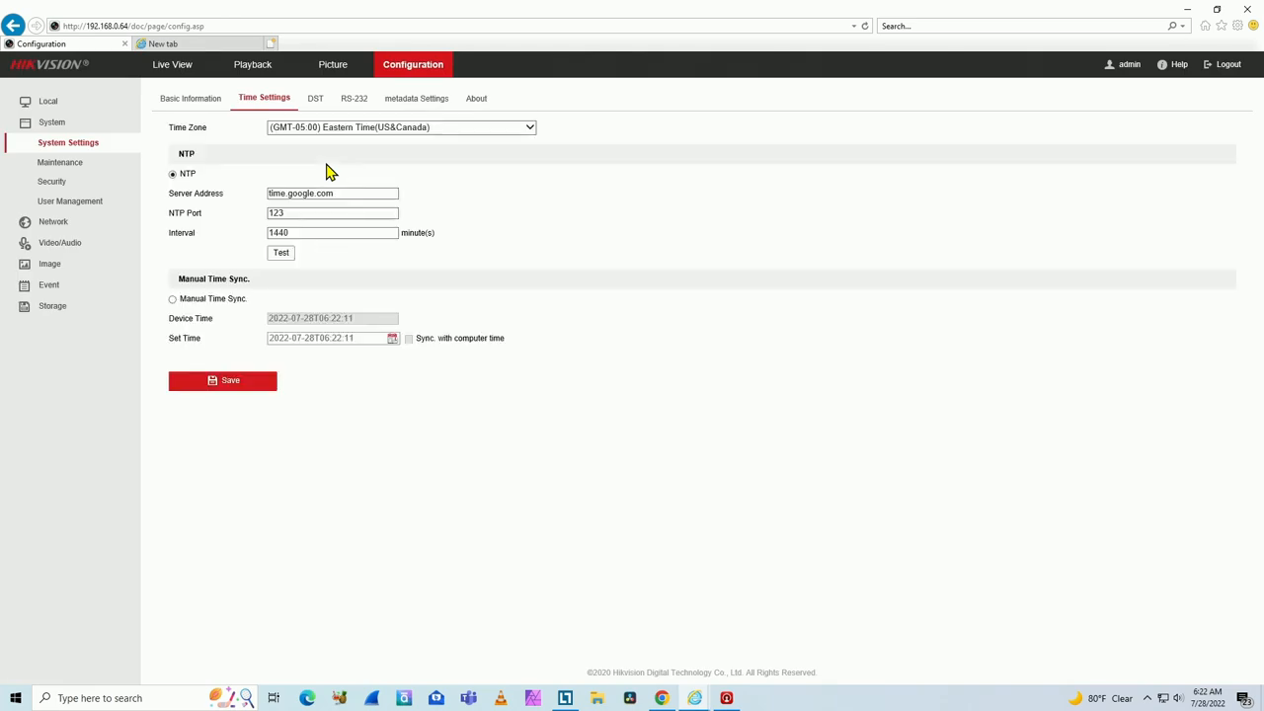
{"action": "mouse_move", "coordinate": [255, 150]}
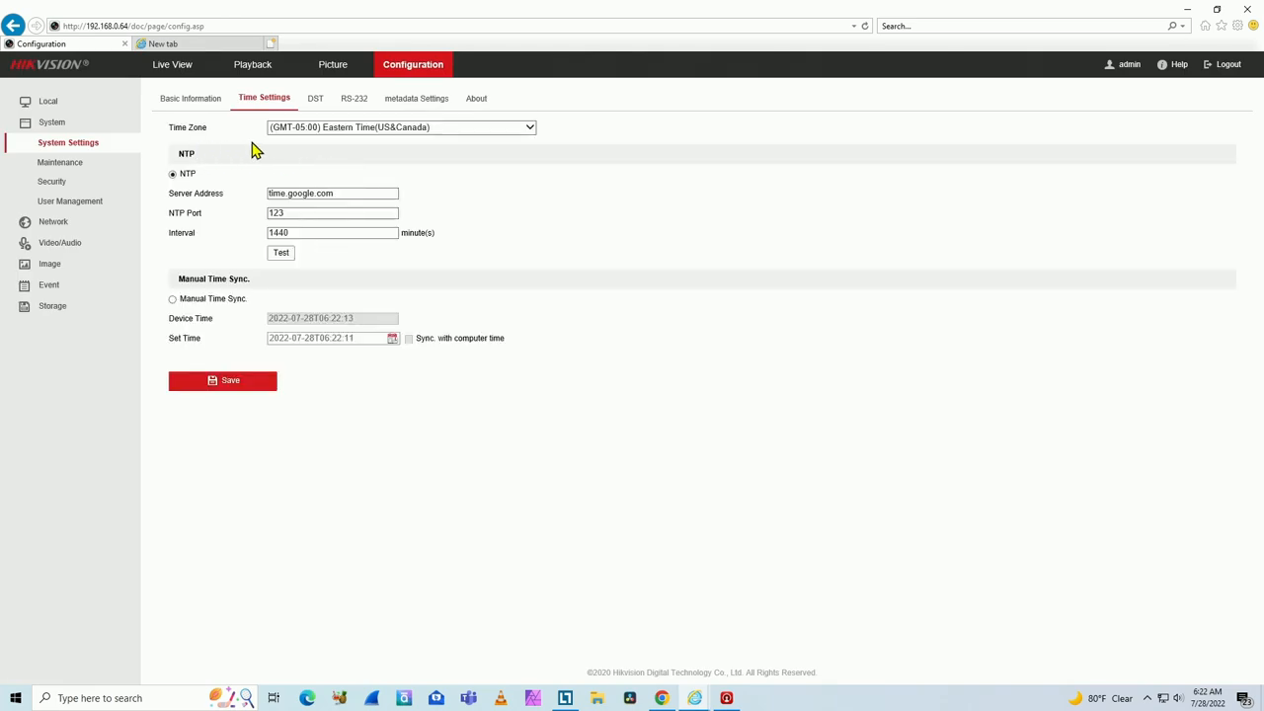
{"action": "mouse_move", "coordinate": [363, 145]}
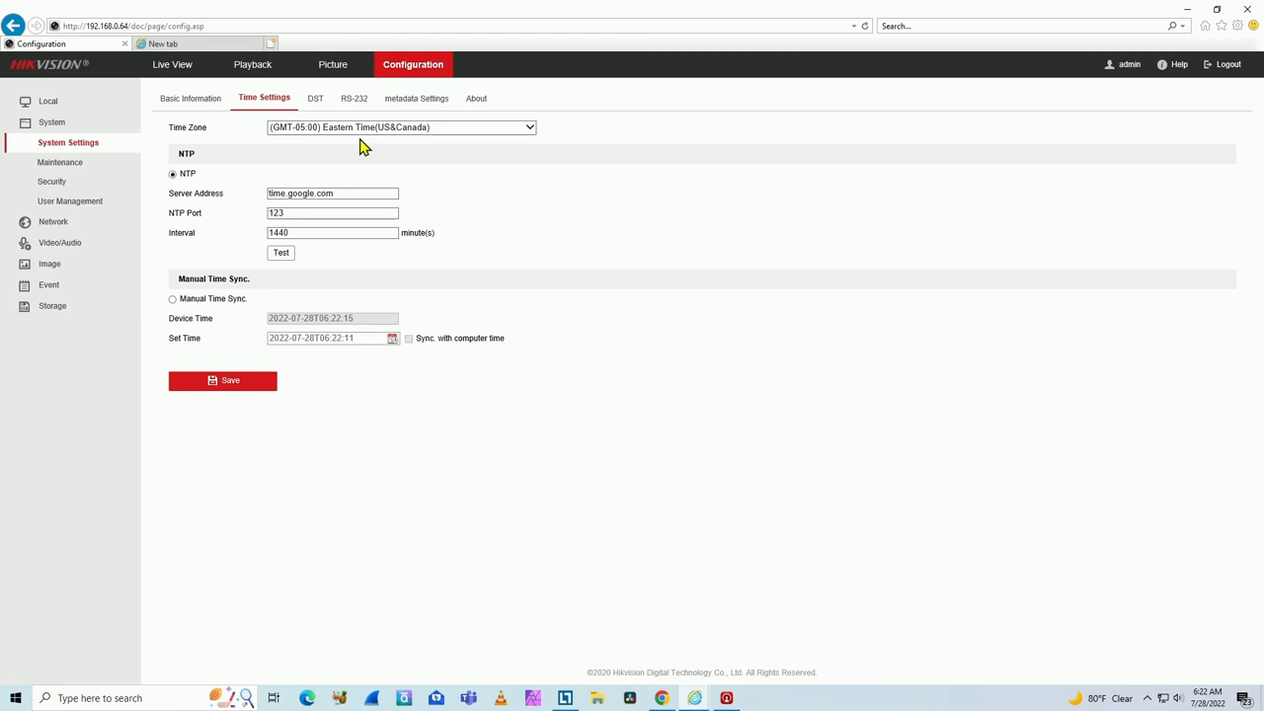
{"action": "mouse_move", "coordinate": [435, 146]}
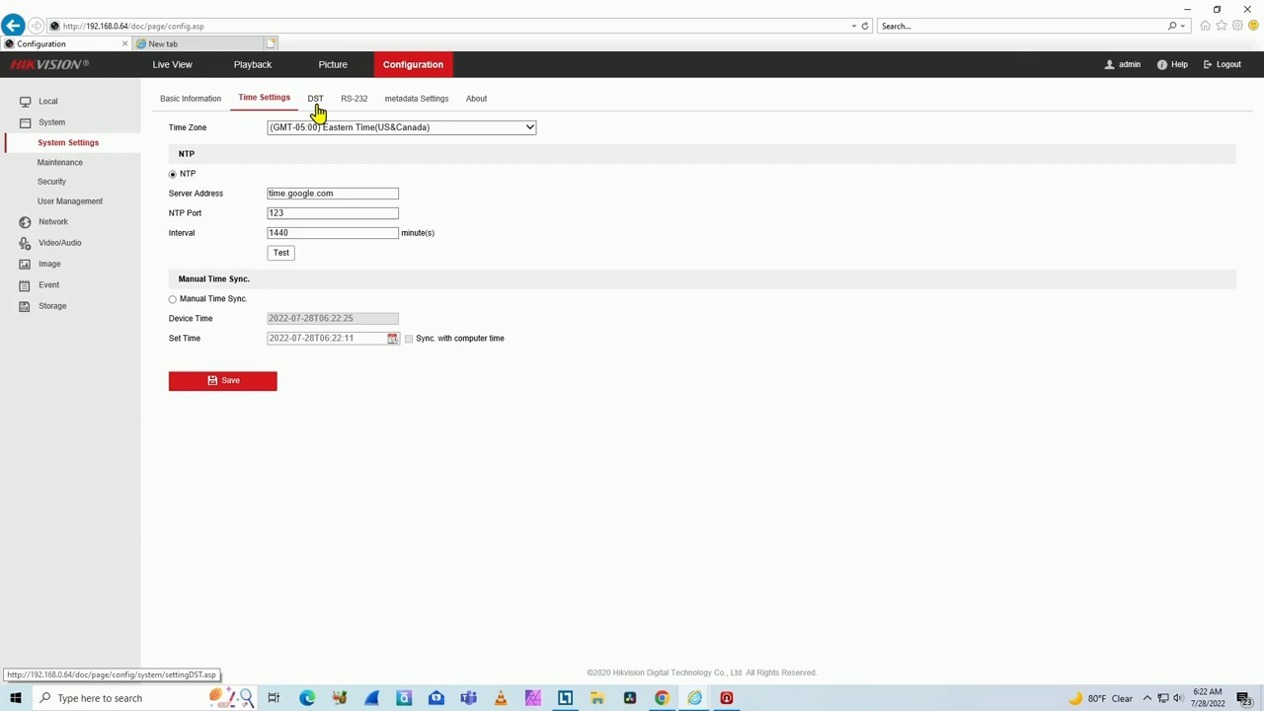
Step: On the DST tab, set the daylight saving bias to 30 minutes and save
{"action": "left_click", "coordinate": [312, 98]}
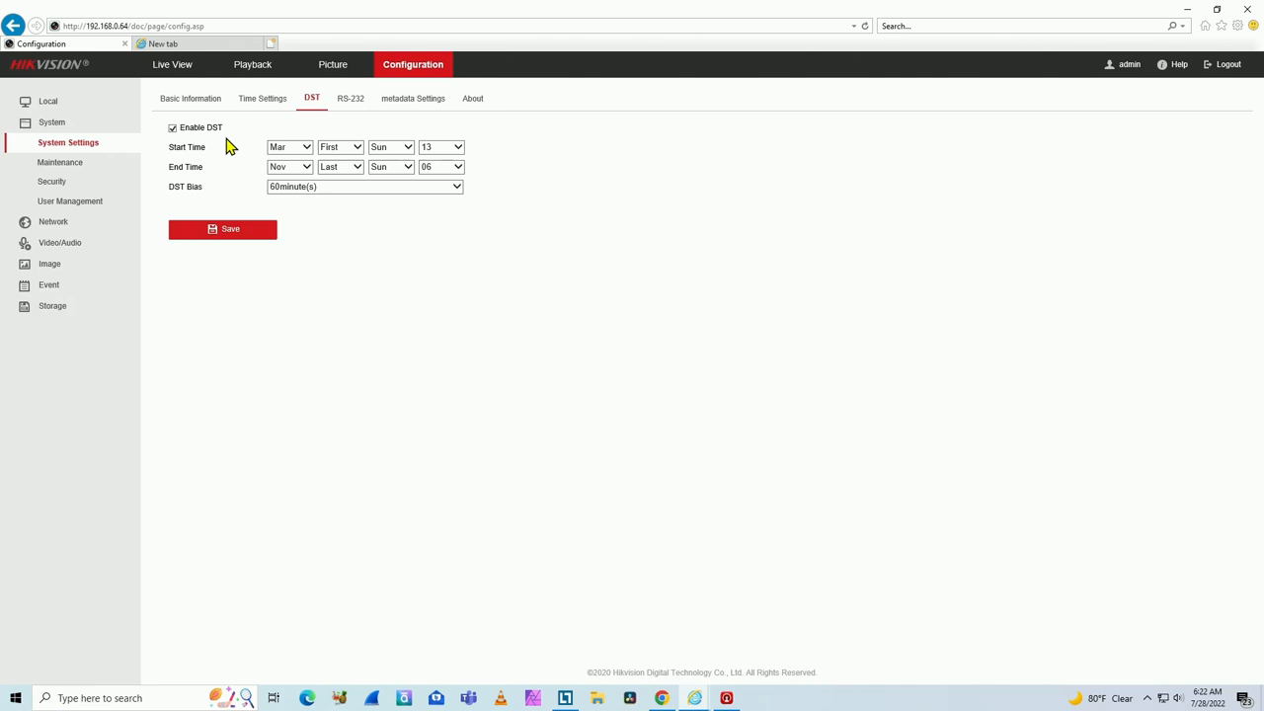
{"action": "mouse_move", "coordinate": [216, 161]}
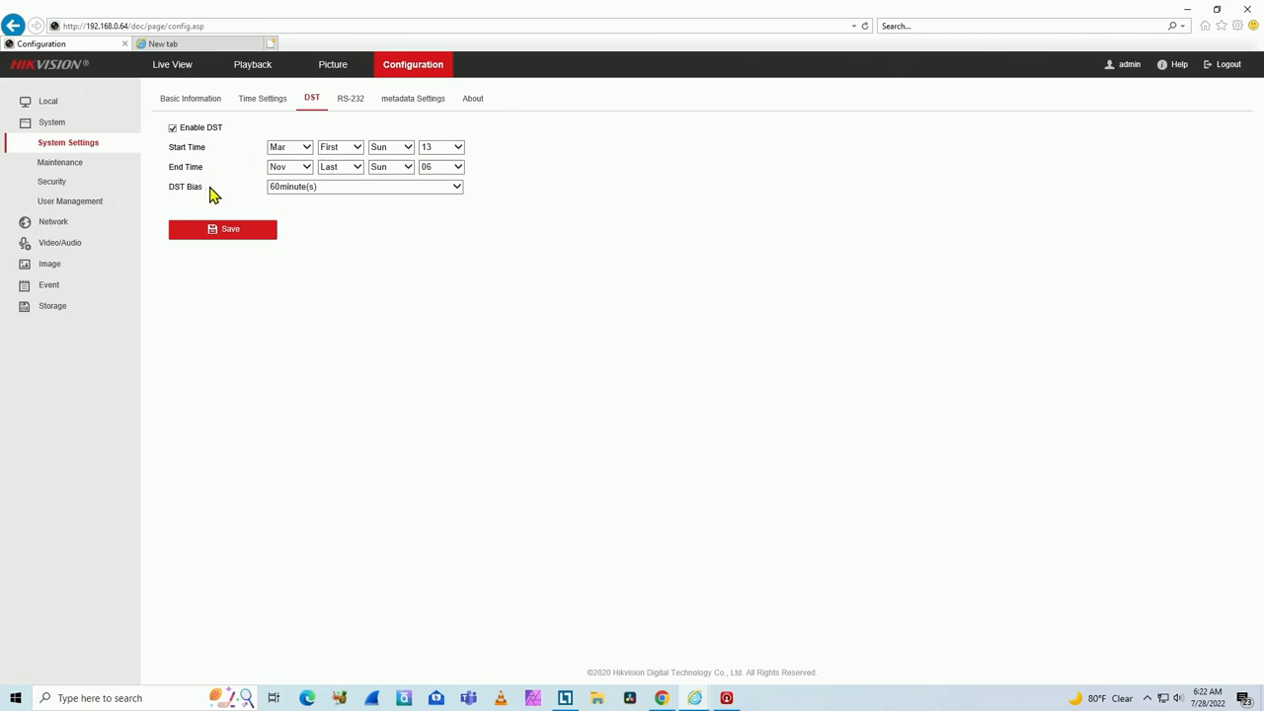
{"action": "mouse_move", "coordinate": [219, 148]}
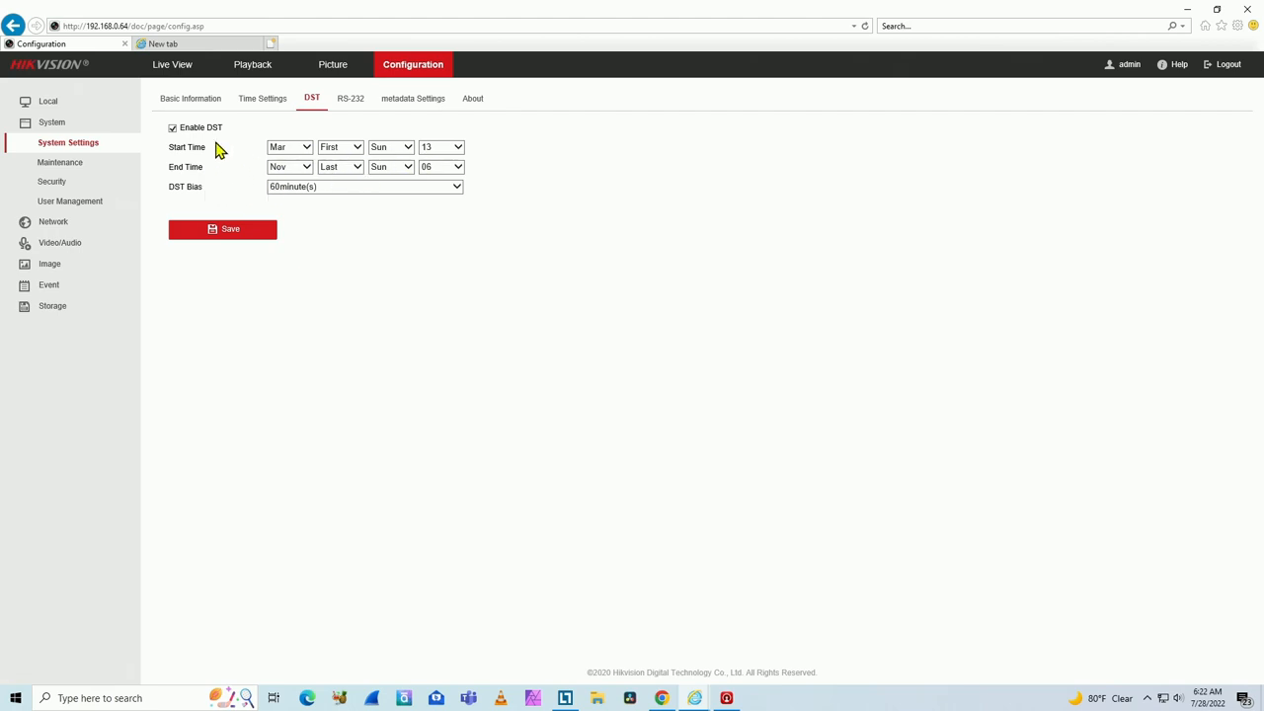
{"action": "mouse_move", "coordinate": [324, 193]}
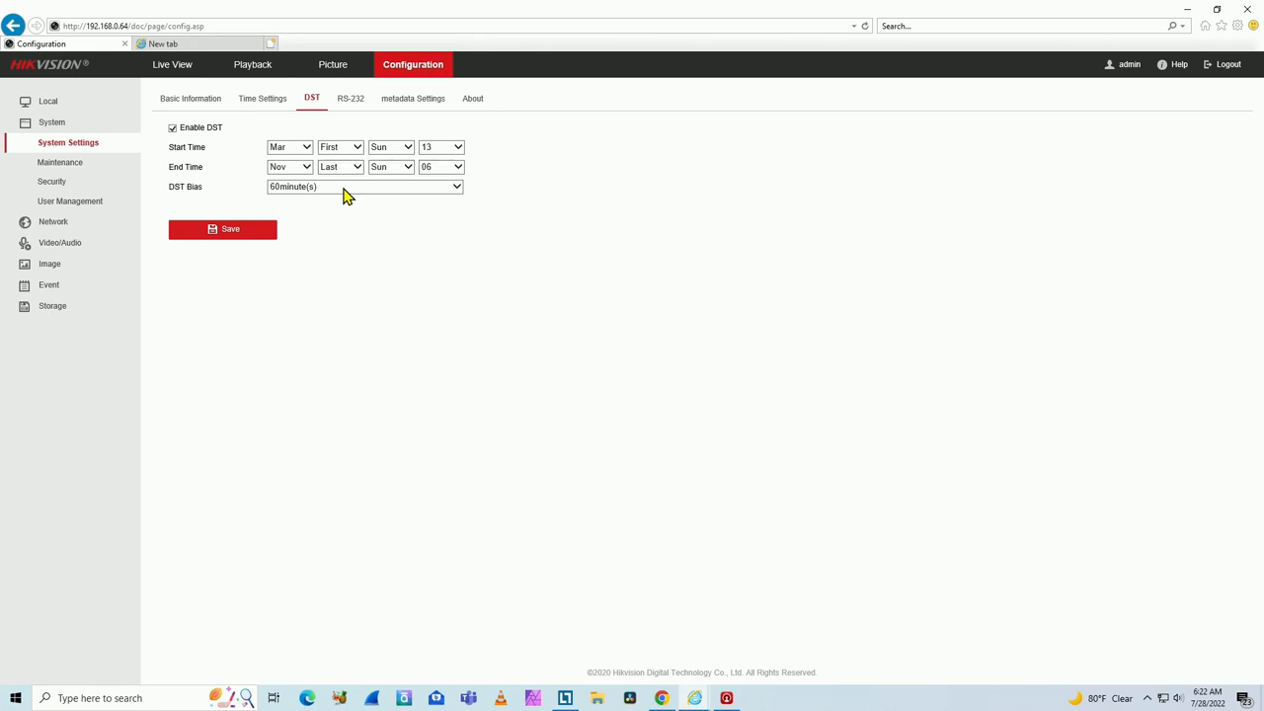
{"action": "mouse_move", "coordinate": [287, 196]}
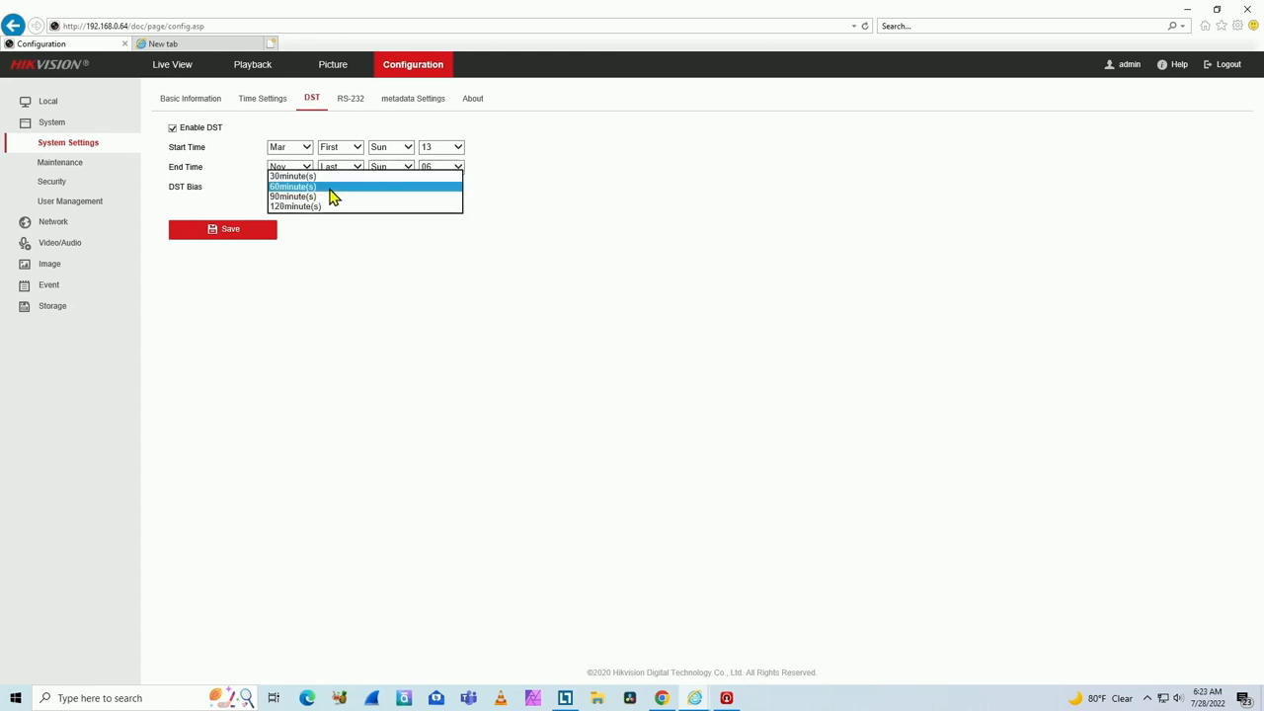
{"action": "left_click", "coordinate": [293, 176]}
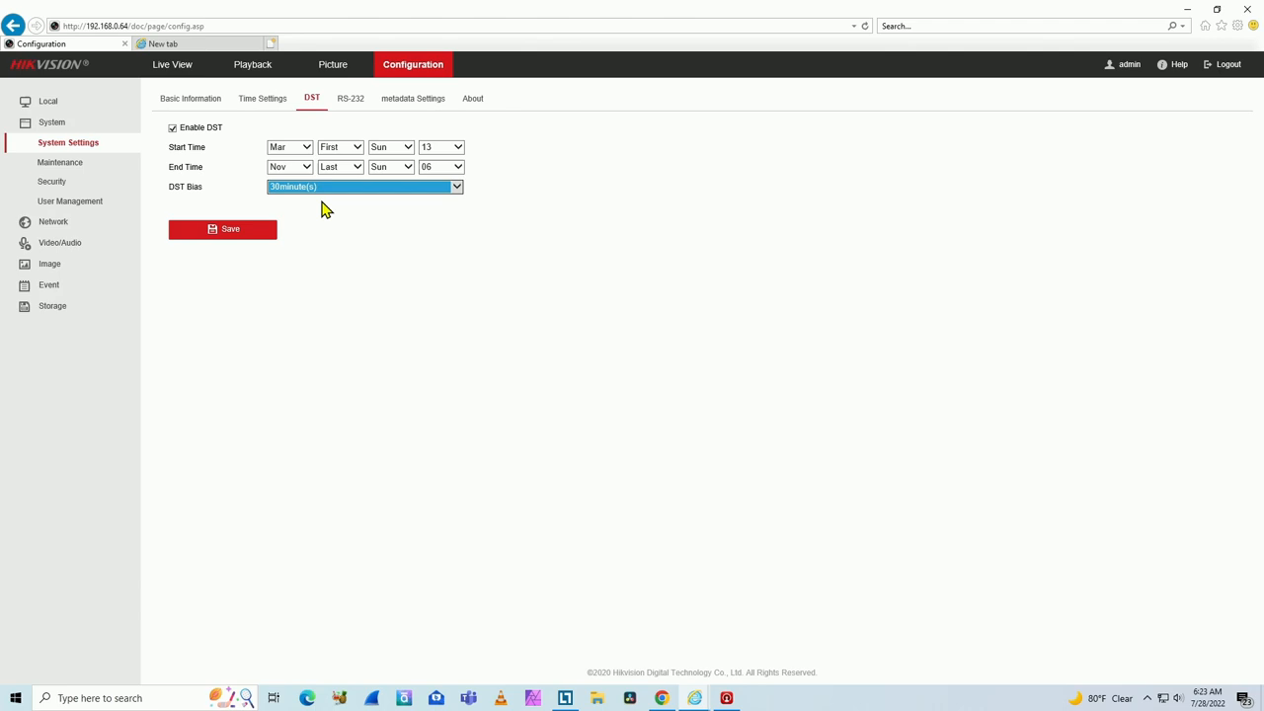
{"action": "mouse_move", "coordinate": [292, 199]}
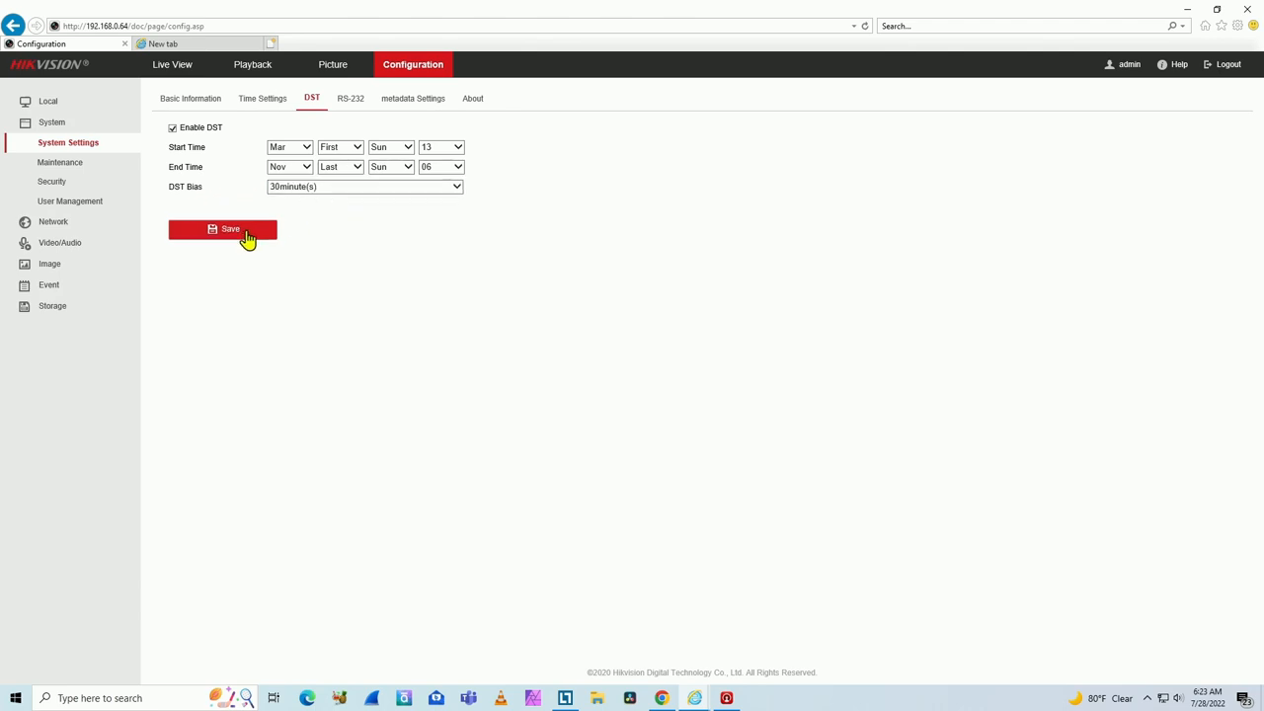
{"action": "left_click", "coordinate": [230, 228]}
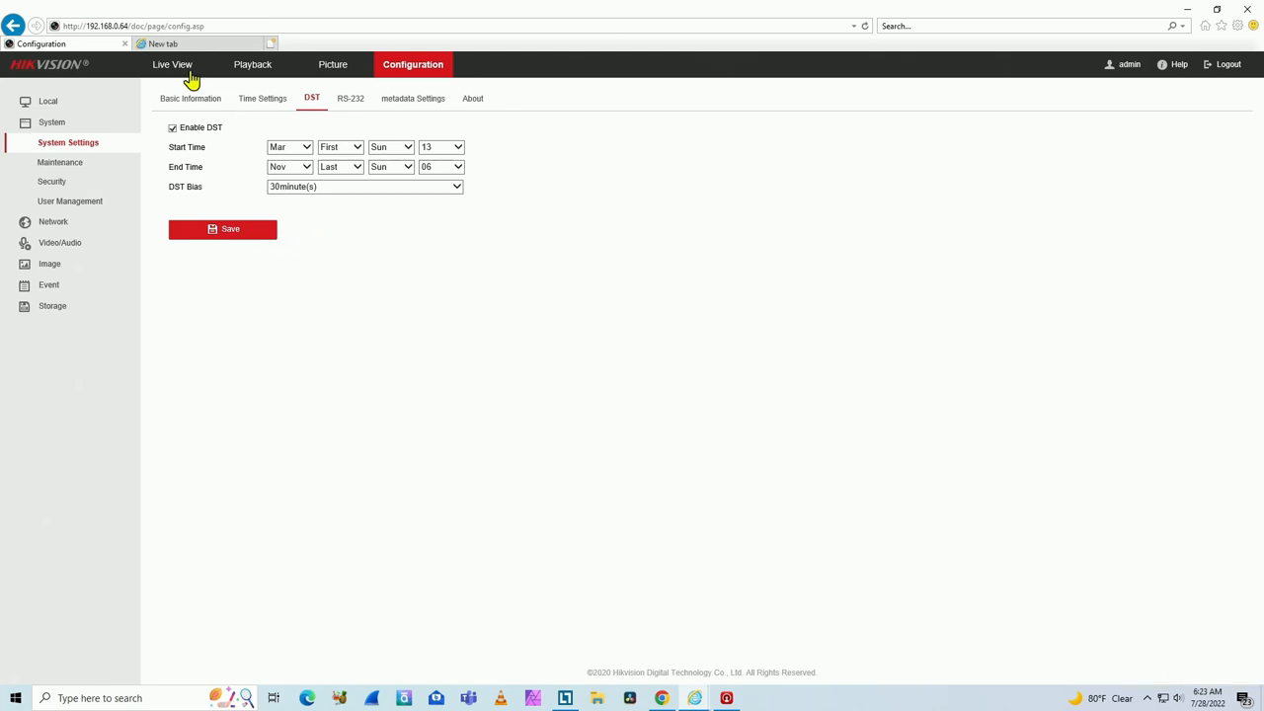
Step: Switch to live view and check the timestamp, now reading 05:53
{"action": "left_click", "coordinate": [189, 65]}
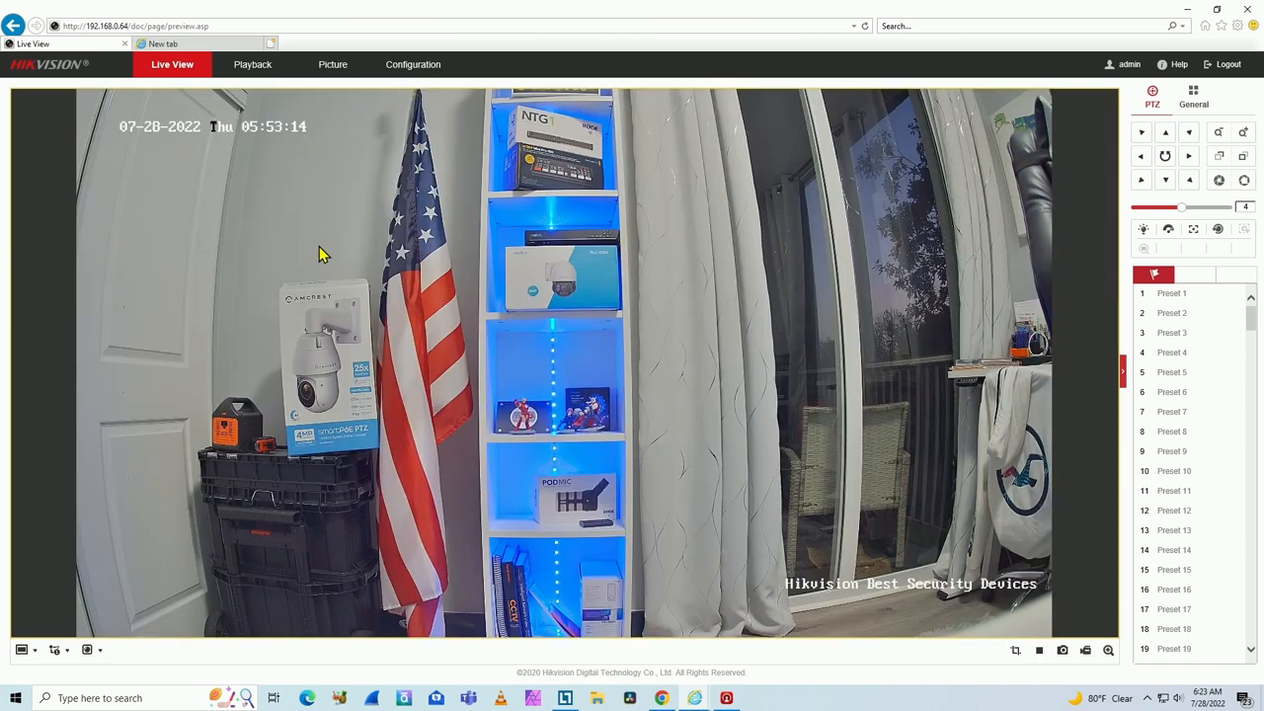
{"action": "mouse_move", "coordinate": [246, 158]}
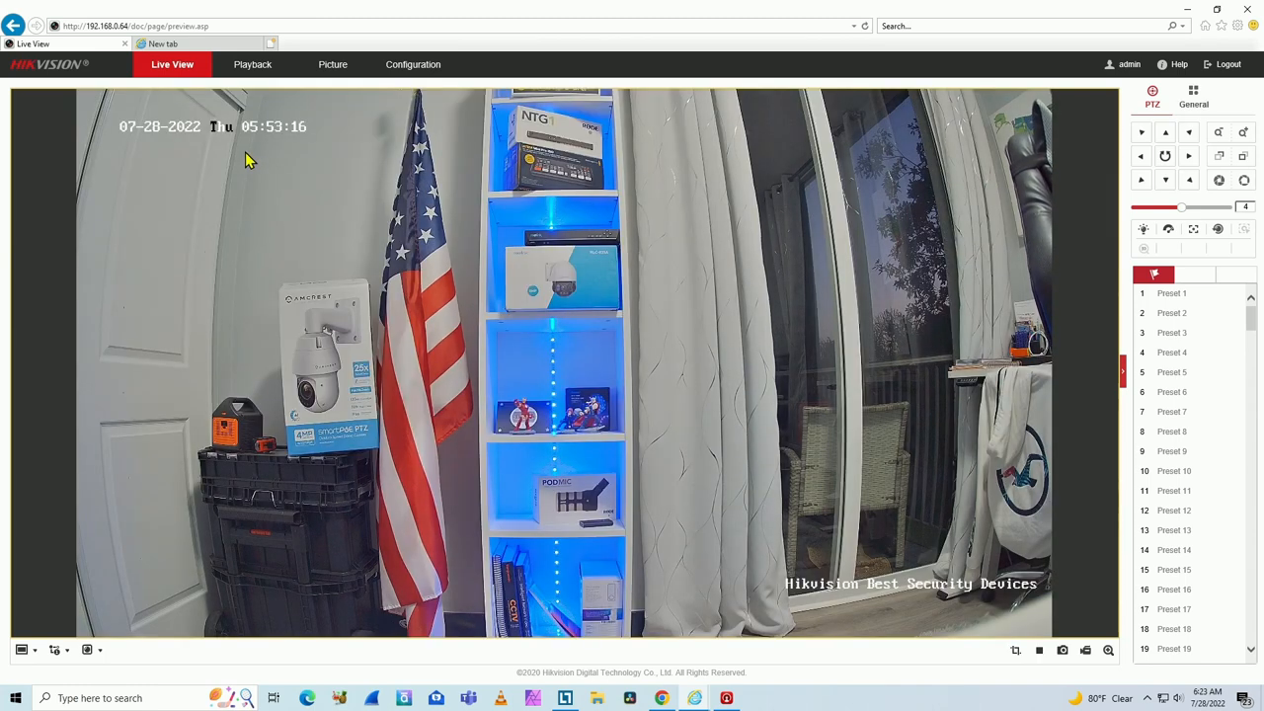
{"action": "mouse_move", "coordinate": [328, 158]}
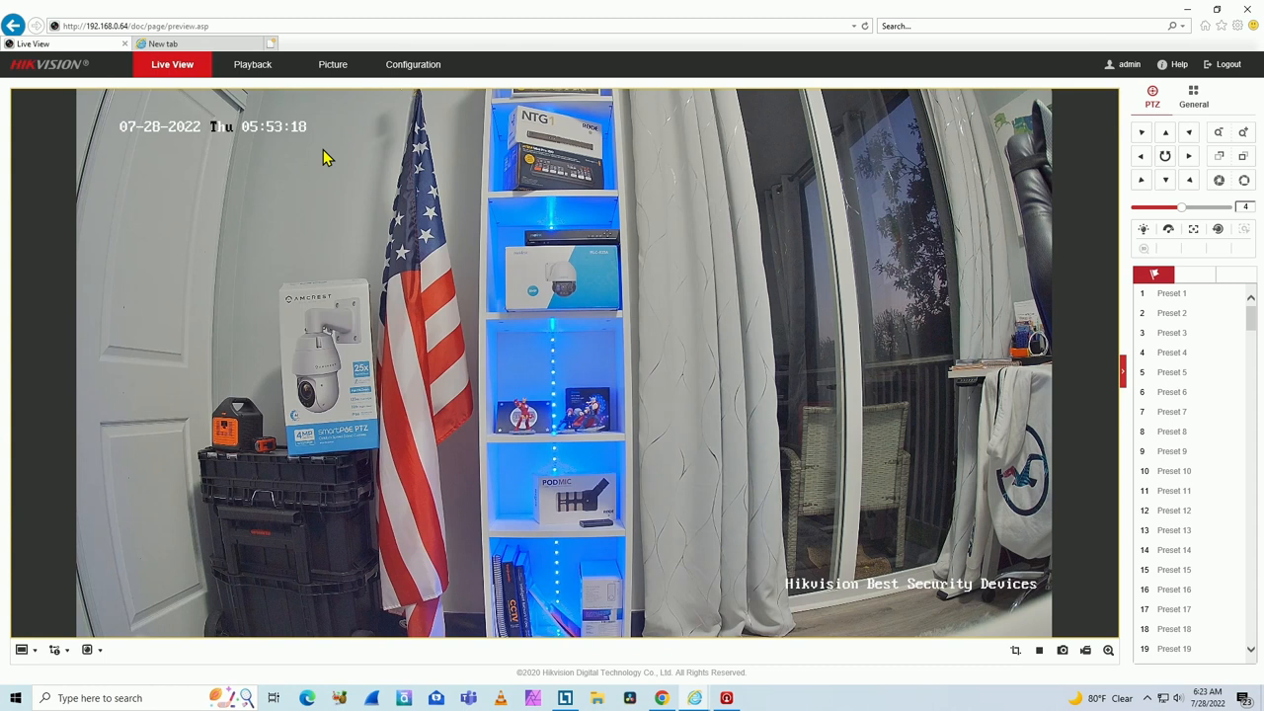
{"action": "mouse_move", "coordinate": [408, 73]}
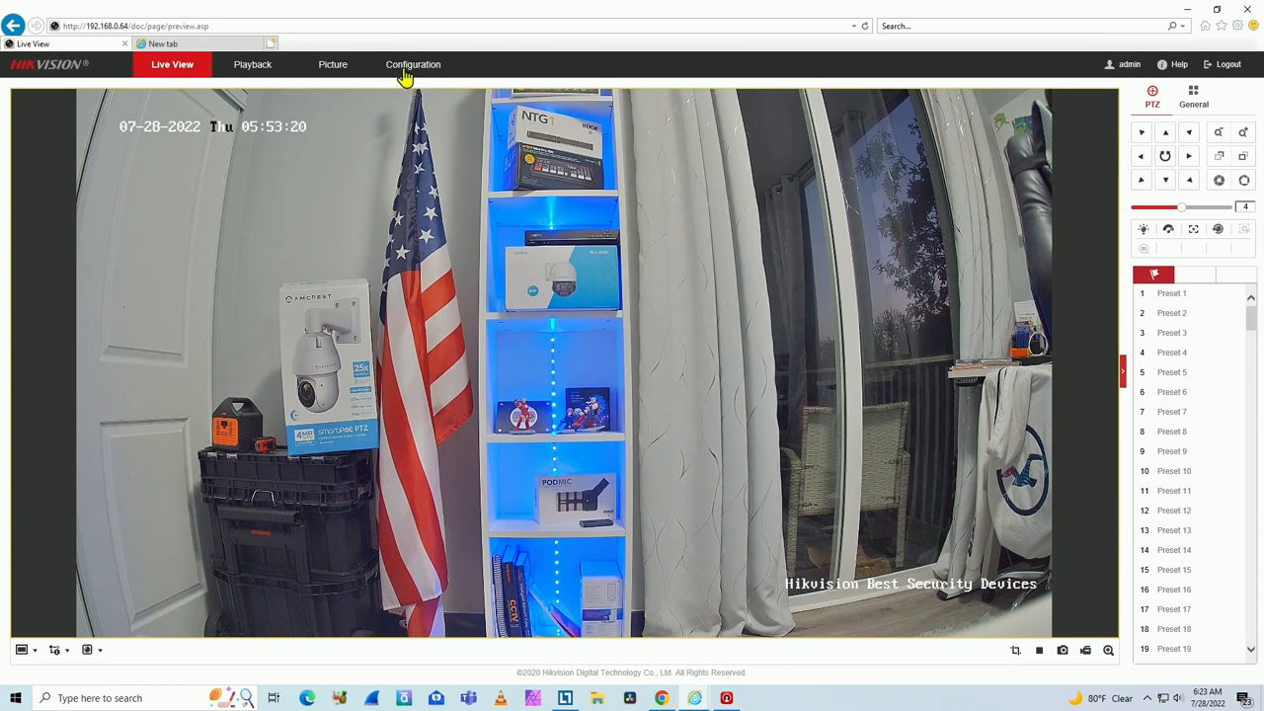
Step: Back in Configuration, save a 60-minute DST bias
{"action": "left_click", "coordinate": [411, 64]}
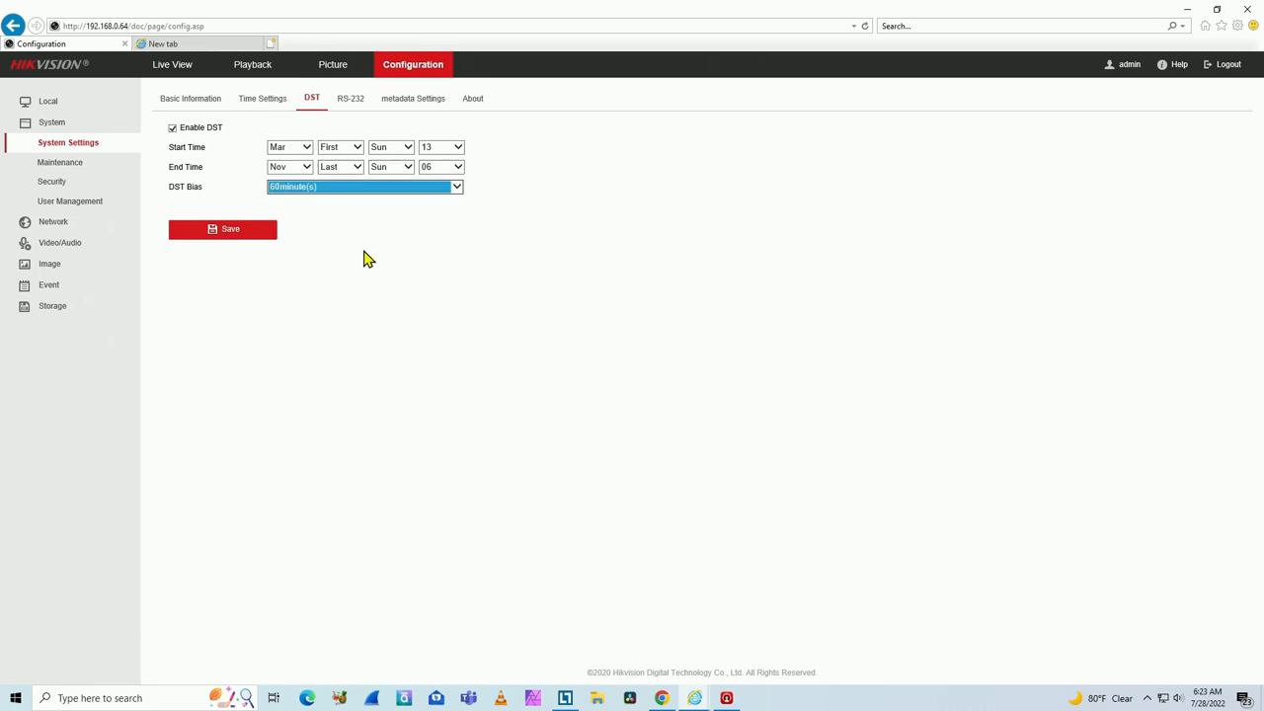
{"action": "left_click", "coordinate": [222, 228]}
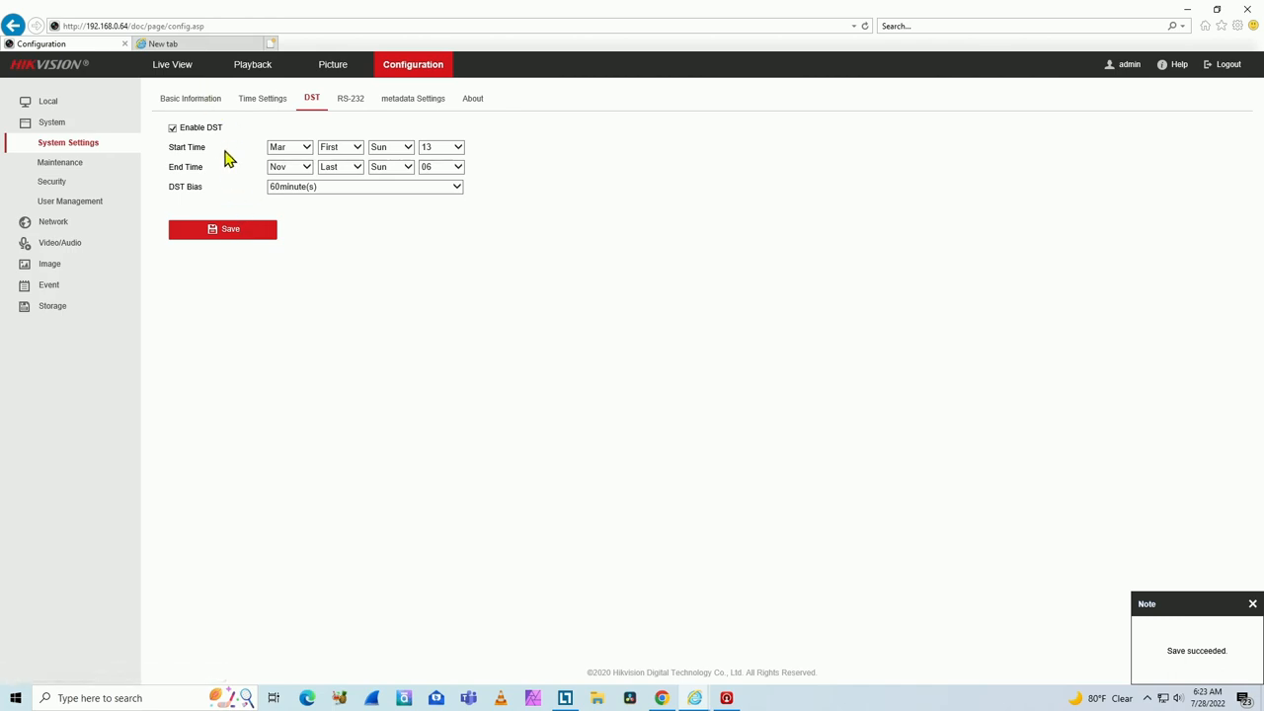
{"action": "mouse_move", "coordinate": [223, 102]}
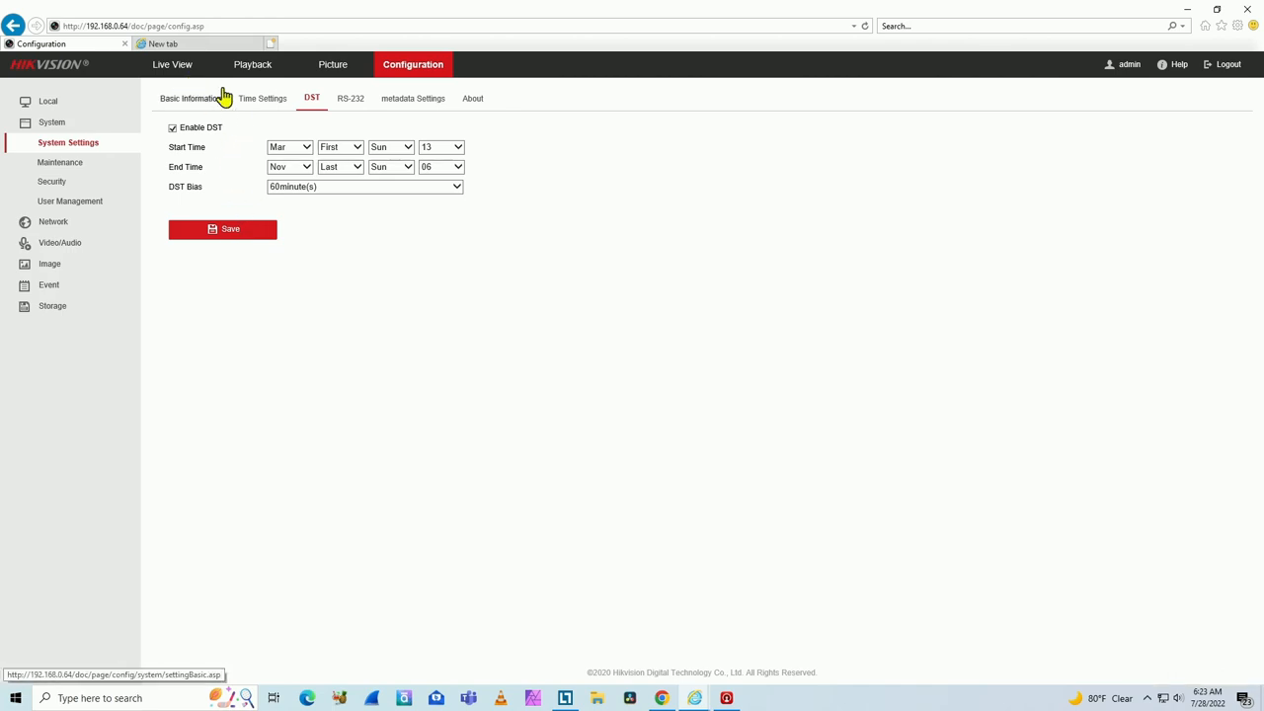
Step: Check Time Settings, where device time now reads 06:23 on 2022-07-28 under NTP
{"action": "left_click", "coordinate": [263, 98]}
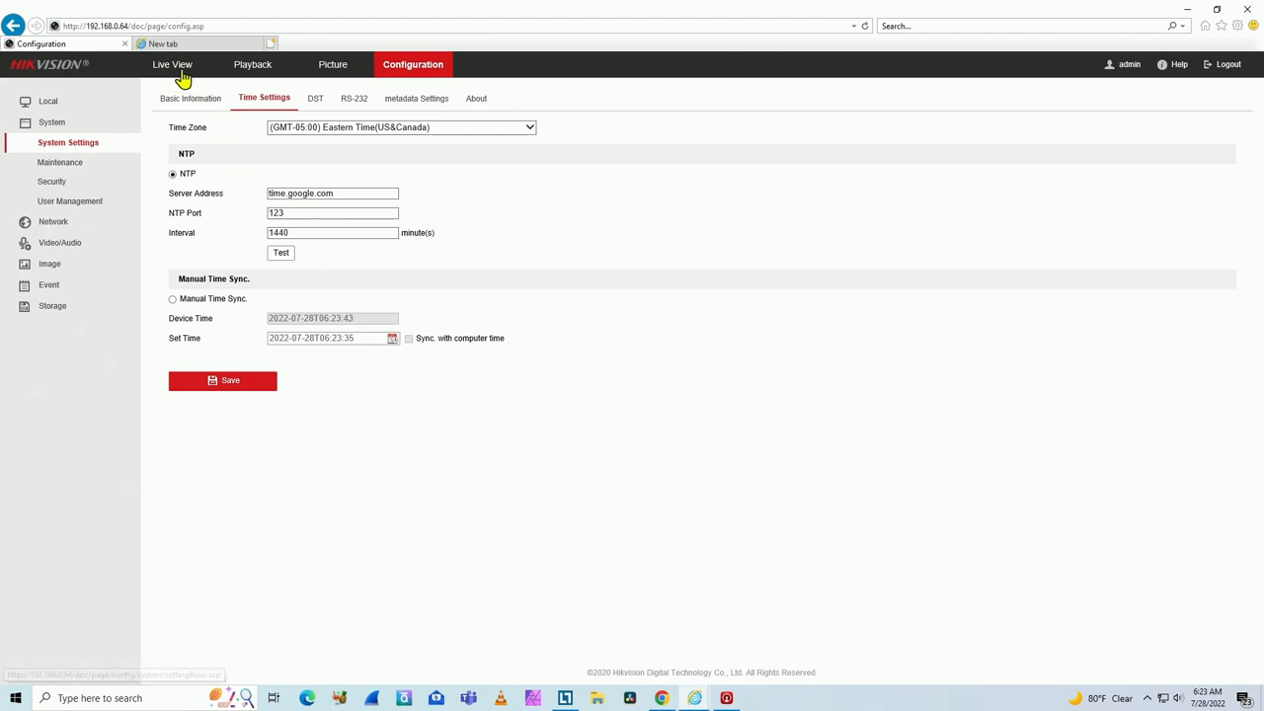
Step: Confirm the live view timestamp reads the corrected 06:23 on 07-28-2022
{"action": "left_click", "coordinate": [183, 64]}
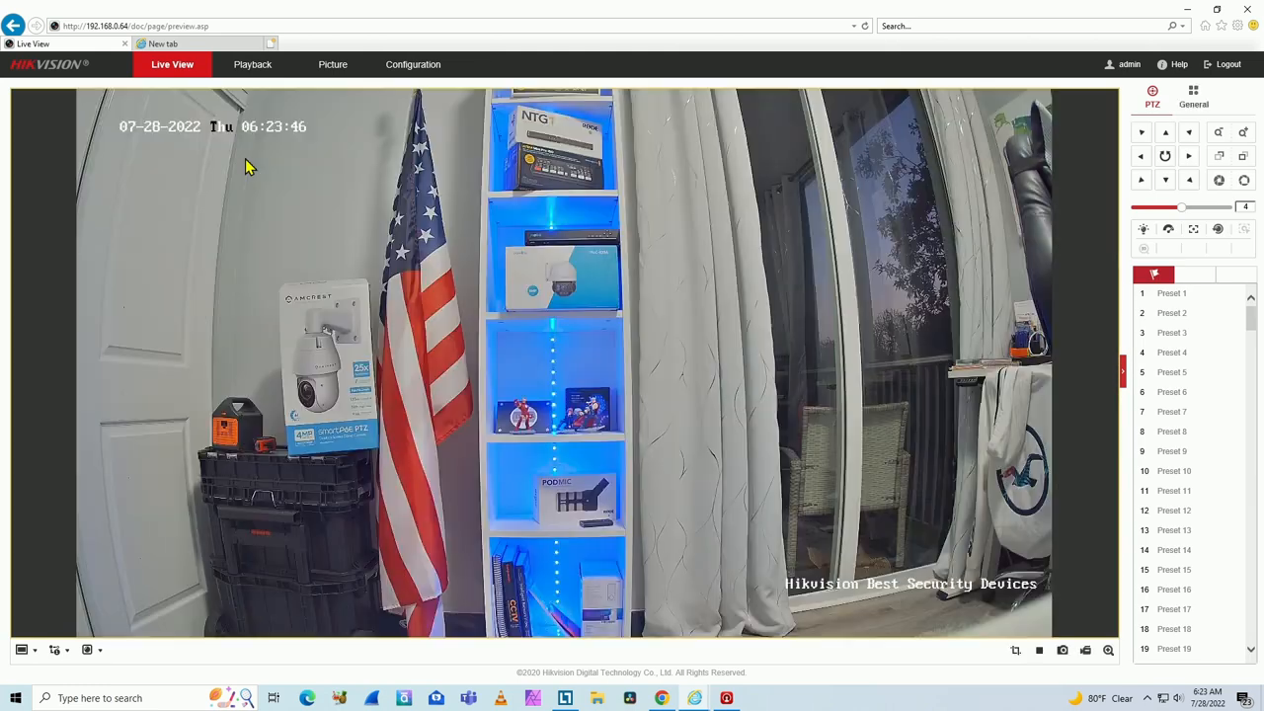
{"action": "mouse_move", "coordinate": [343, 161]}
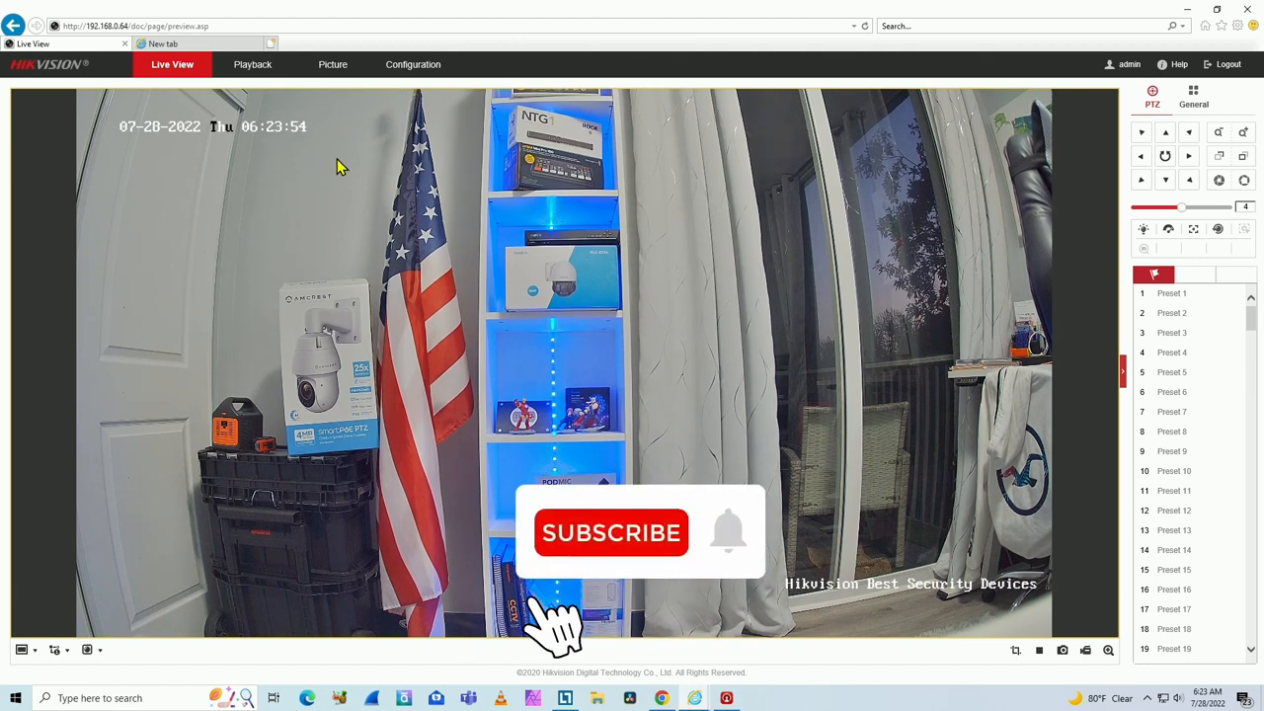
{"action": "left_click", "coordinate": [611, 532]}
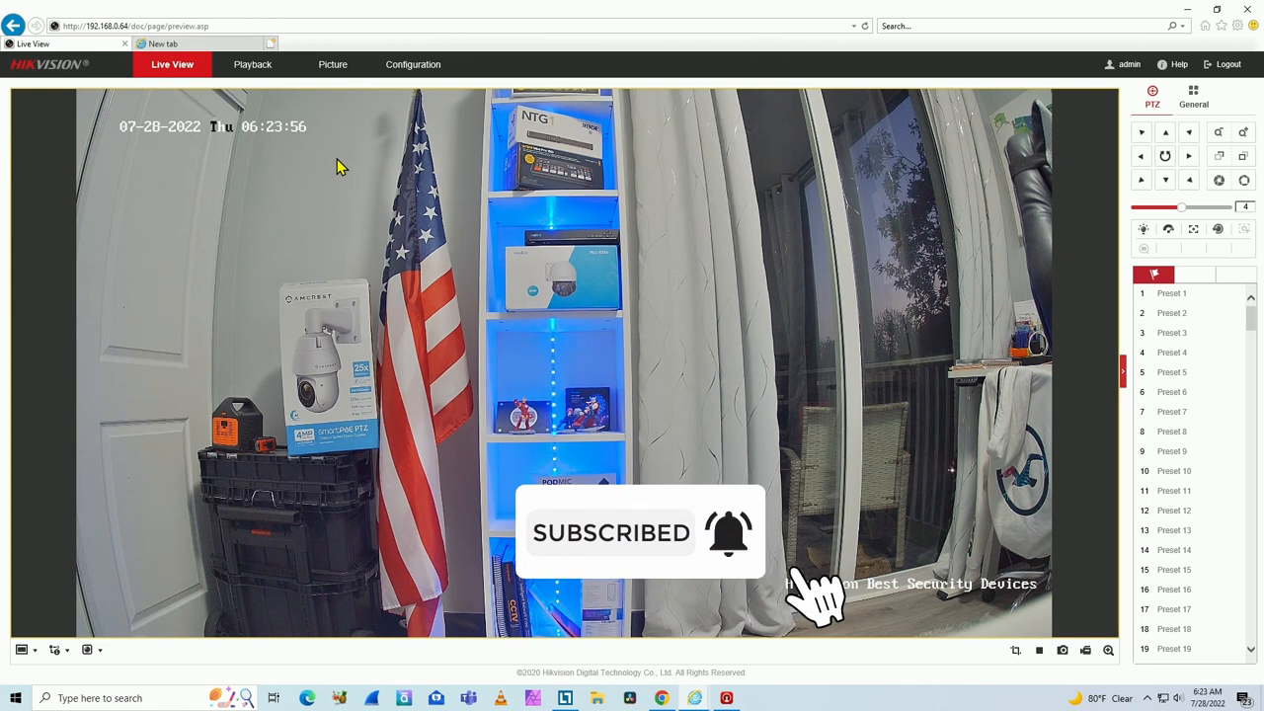